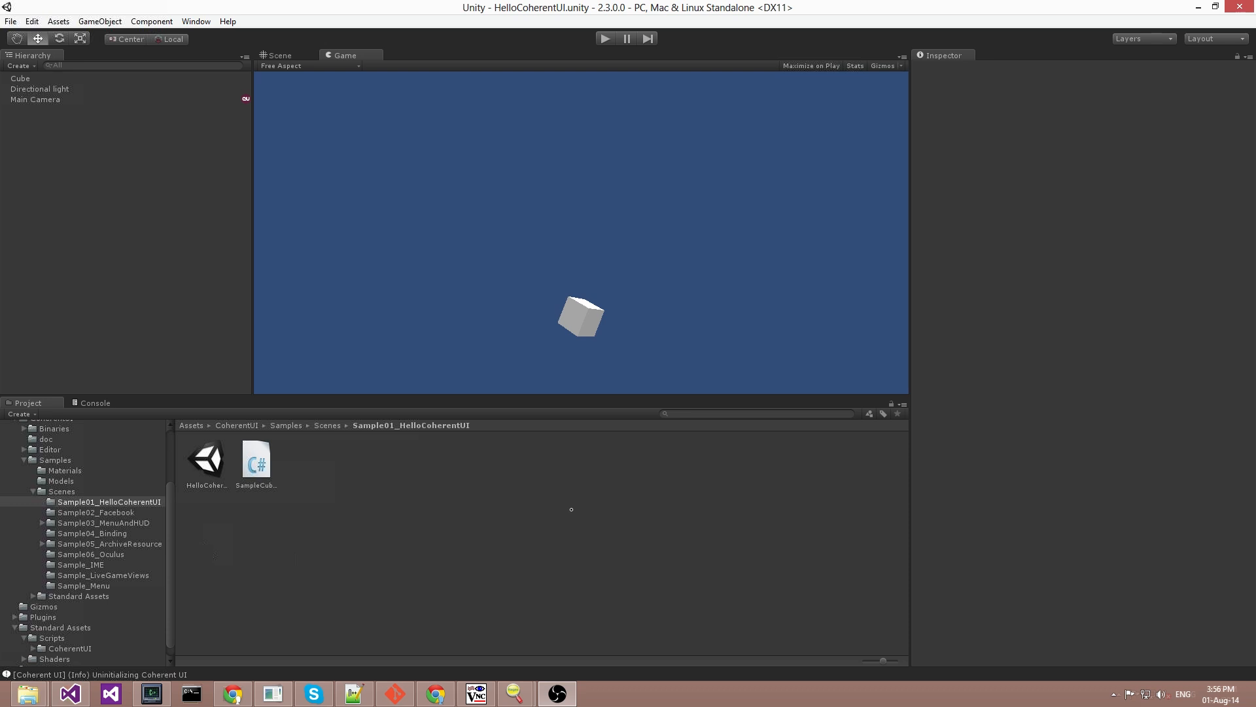
mouse_move(416, 434)
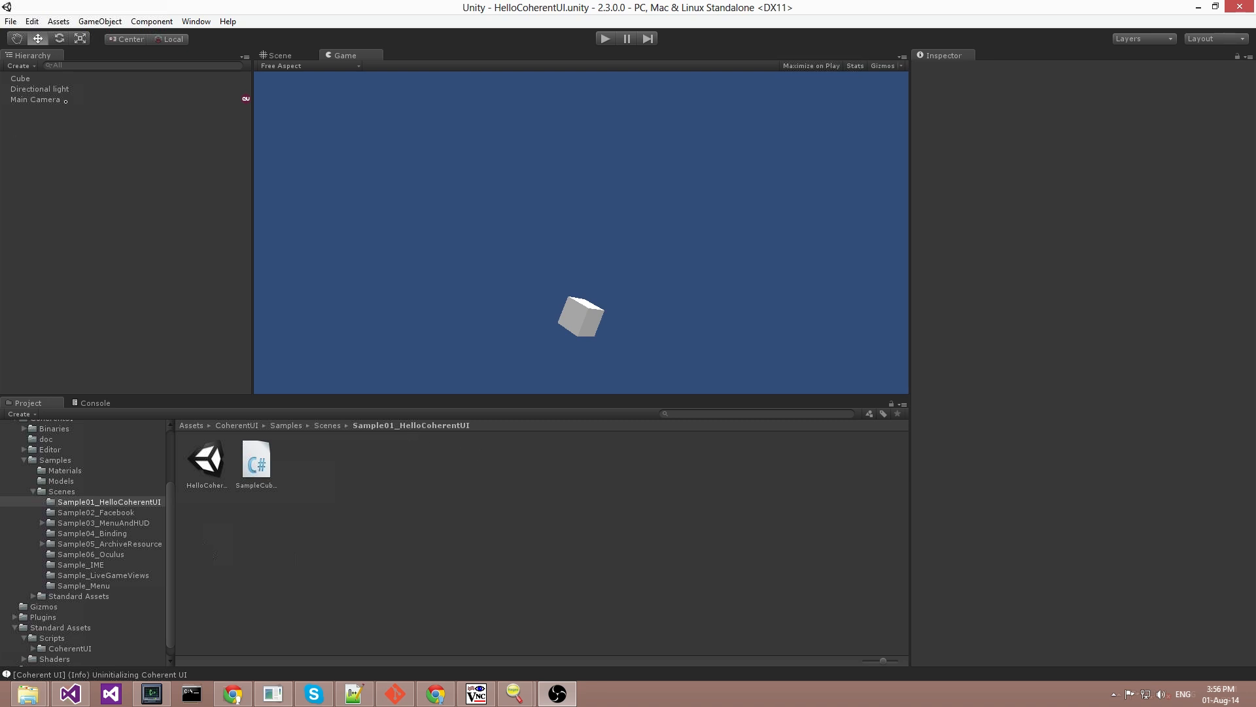
- Inspect Main Camera's Coherent UIView loading hello.html, then play and stop the 'Hello, Coherent UI!' preview
click(35, 99)
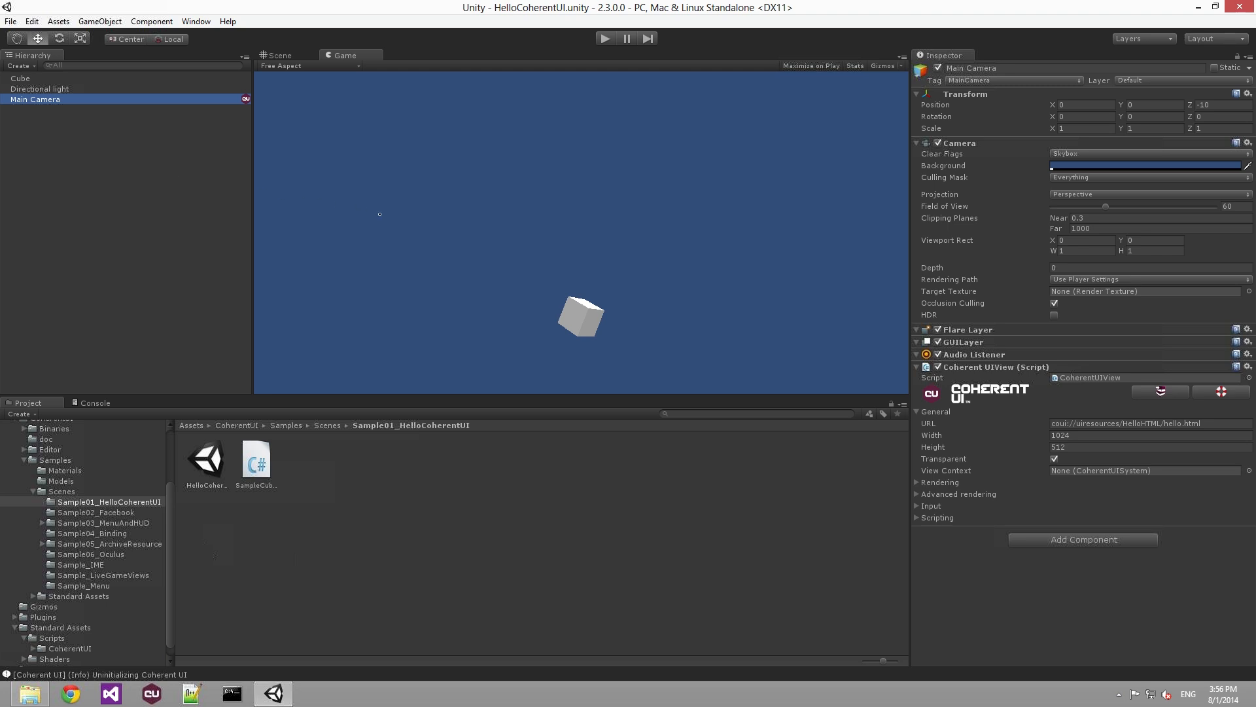
mouse_move(382, 274)
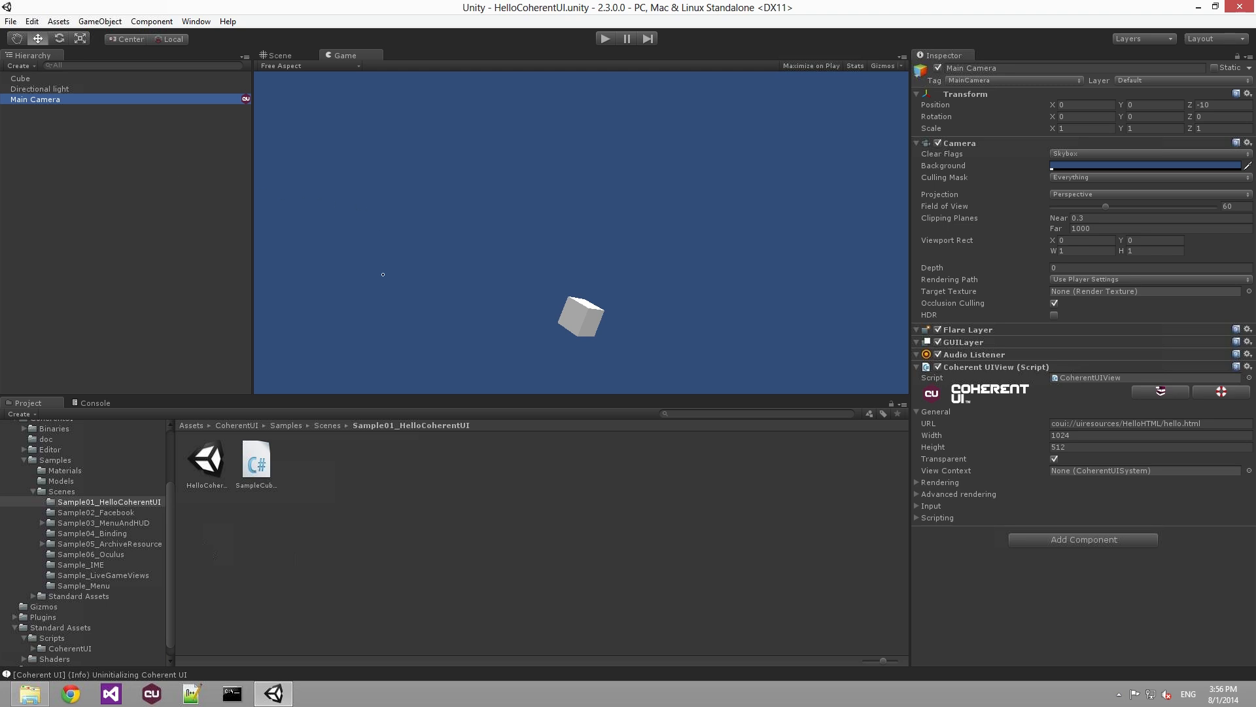
mouse_move(103, 221)
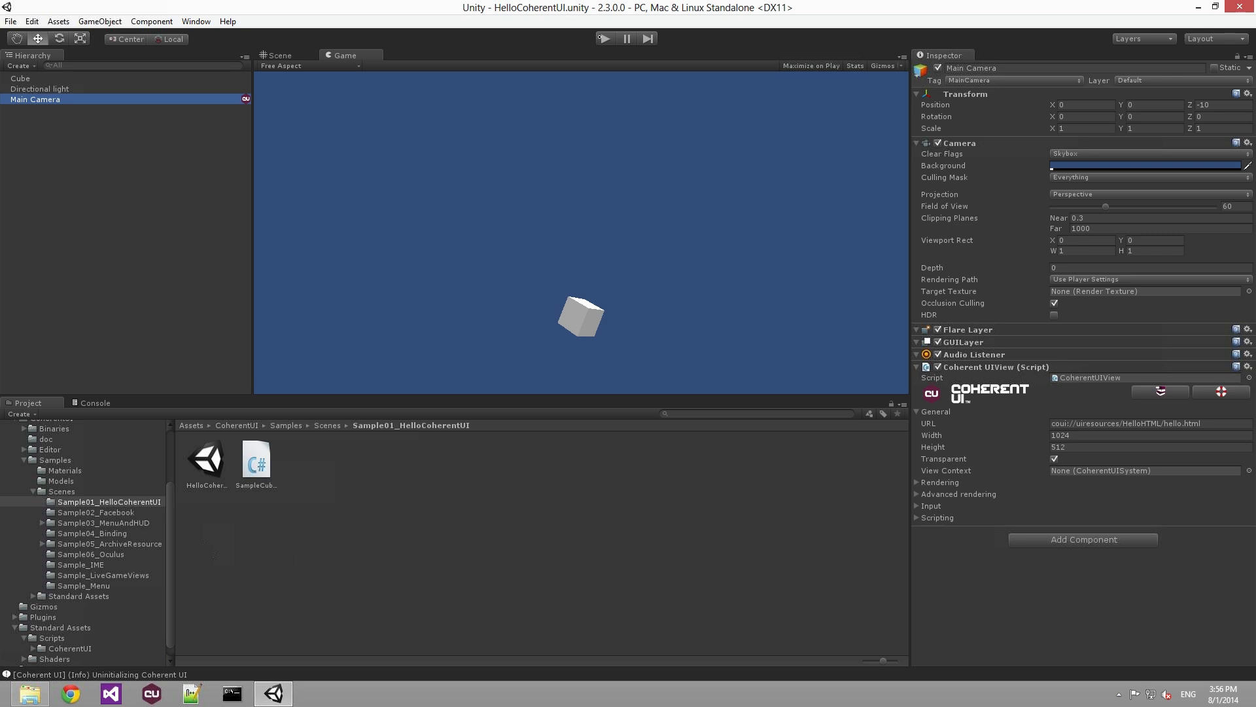
click(606, 38)
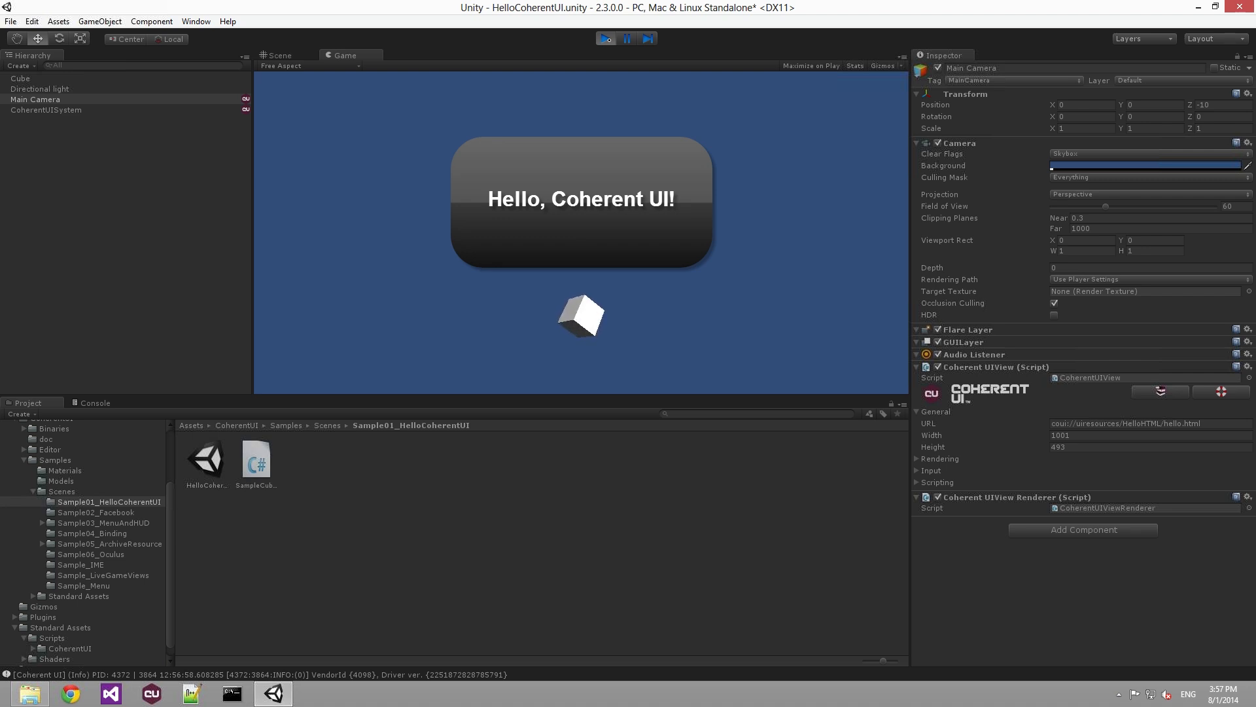
click(606, 38)
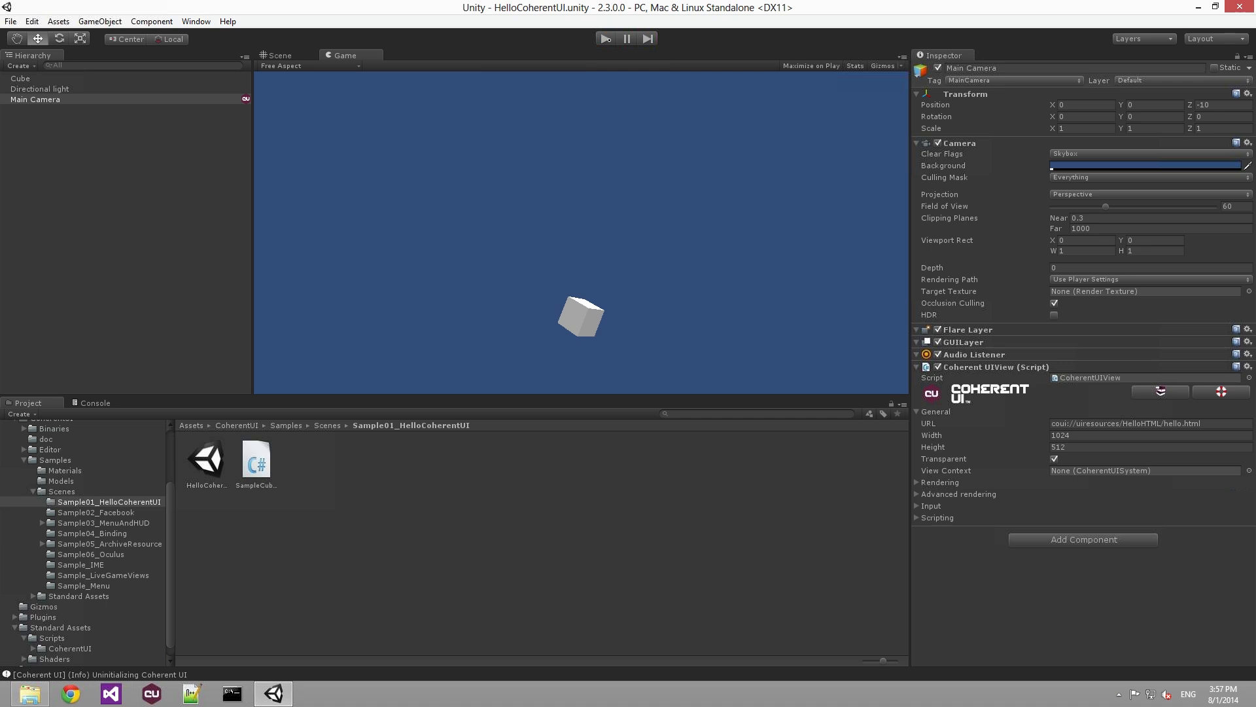
mouse_move(1175, 499)
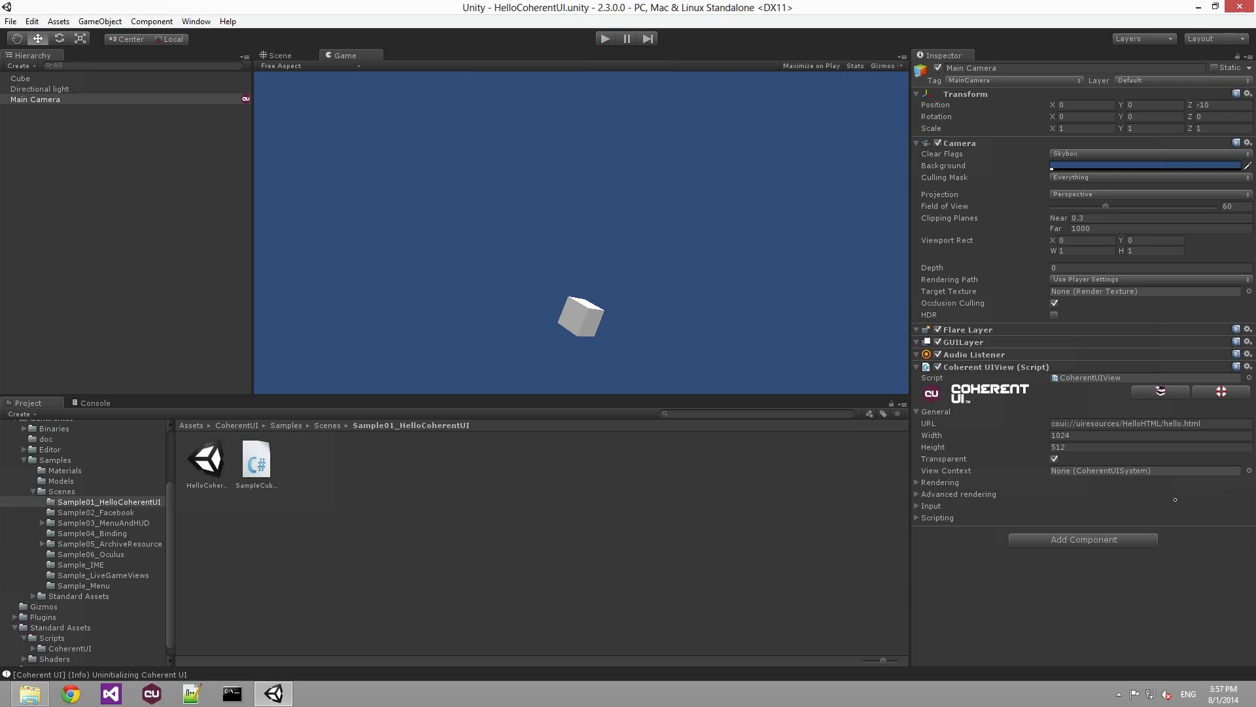
- Point the UI view at coui://uiresources/Menu/Menu.html and briefly test-run the scene
click(1146, 424)
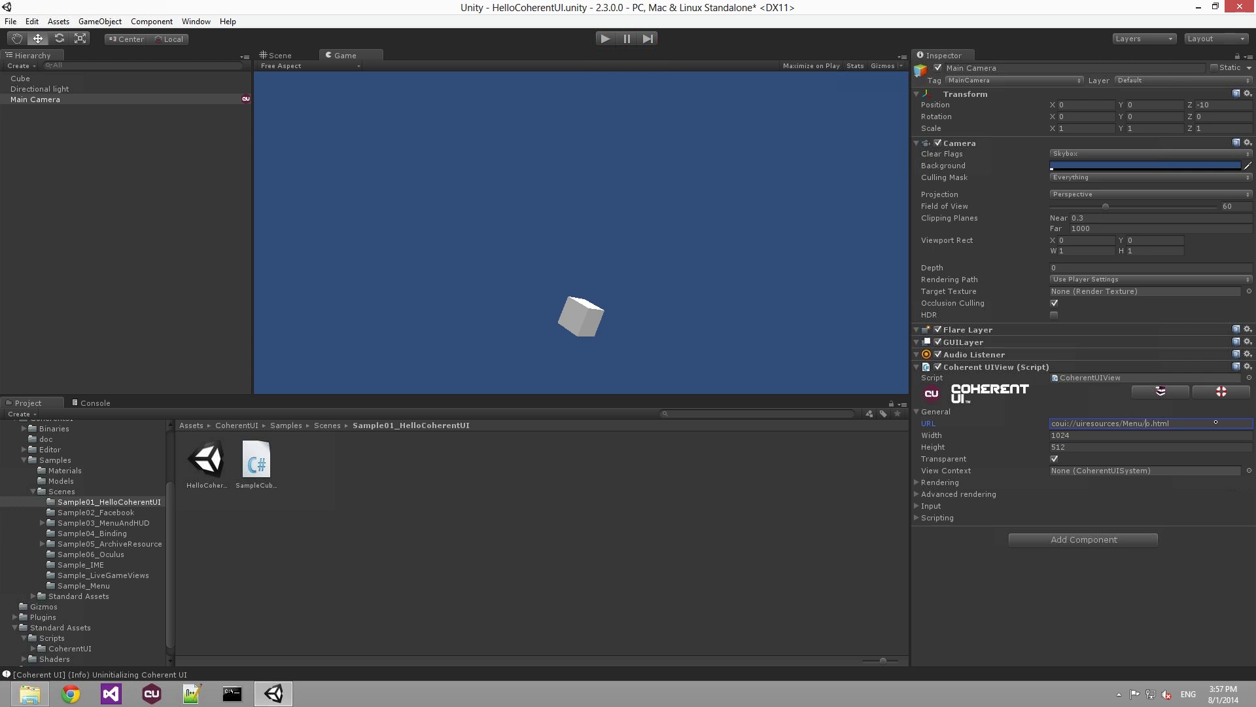
text(Menu.html)
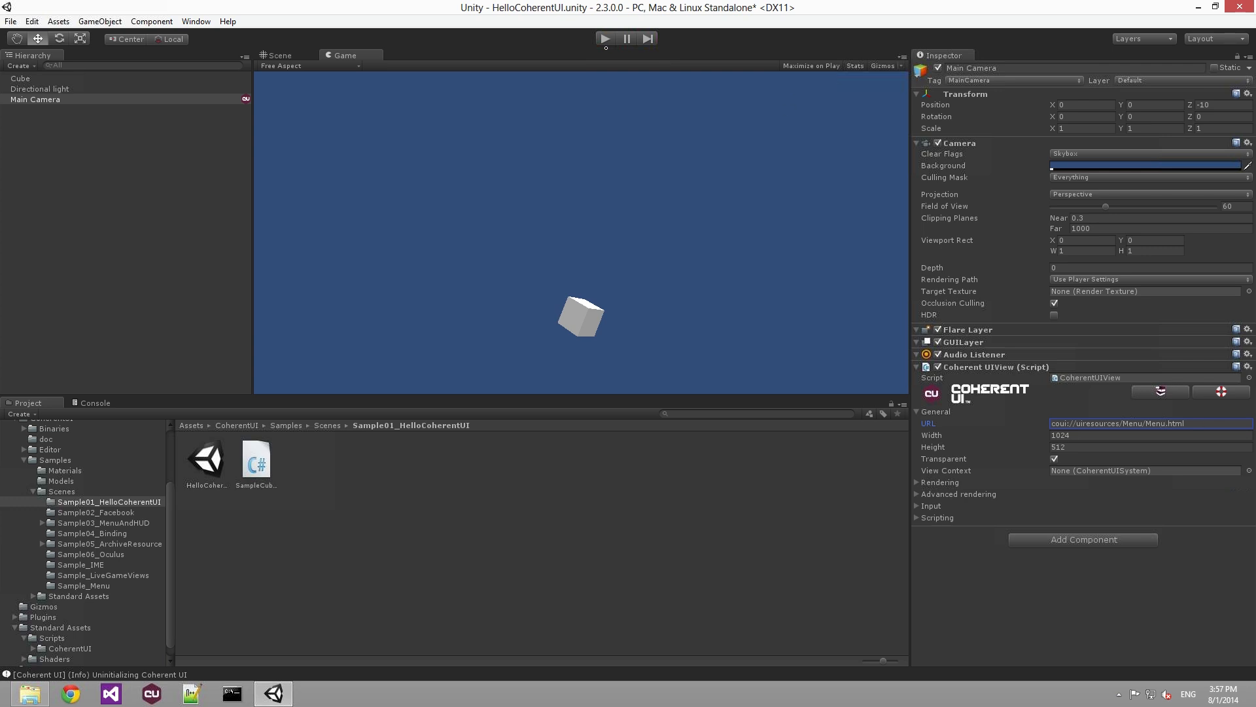
click(605, 38)
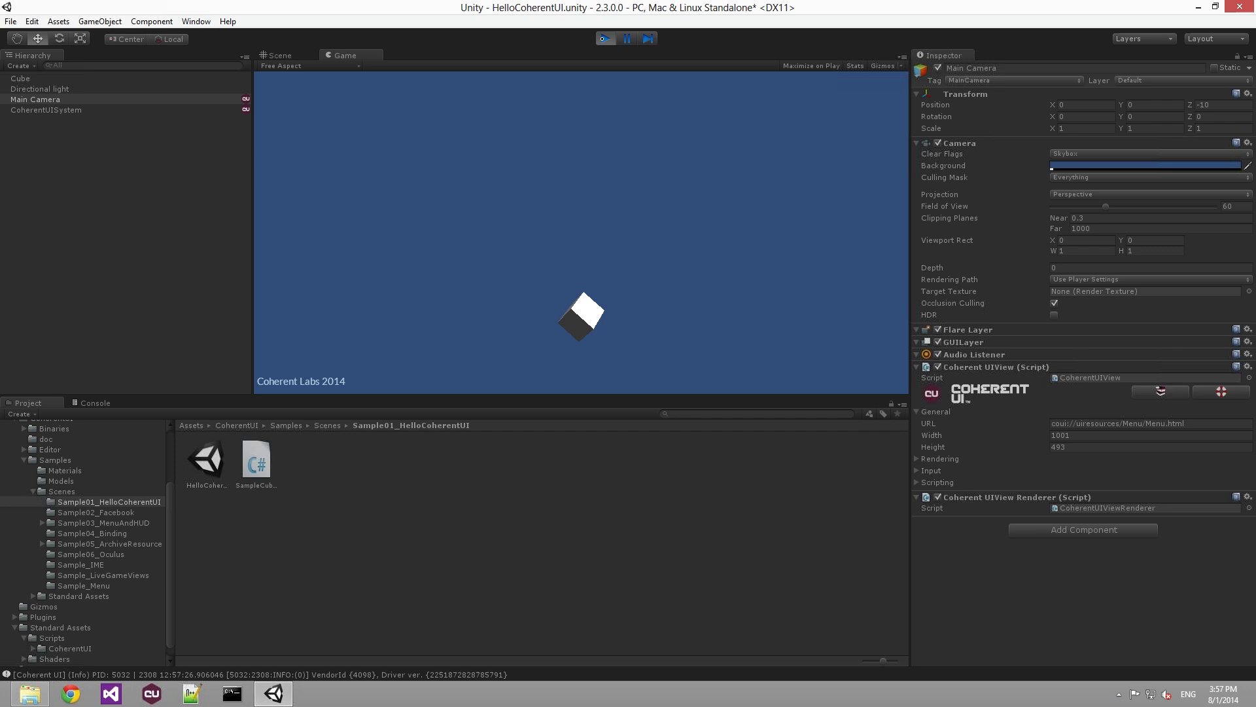
click(604, 38)
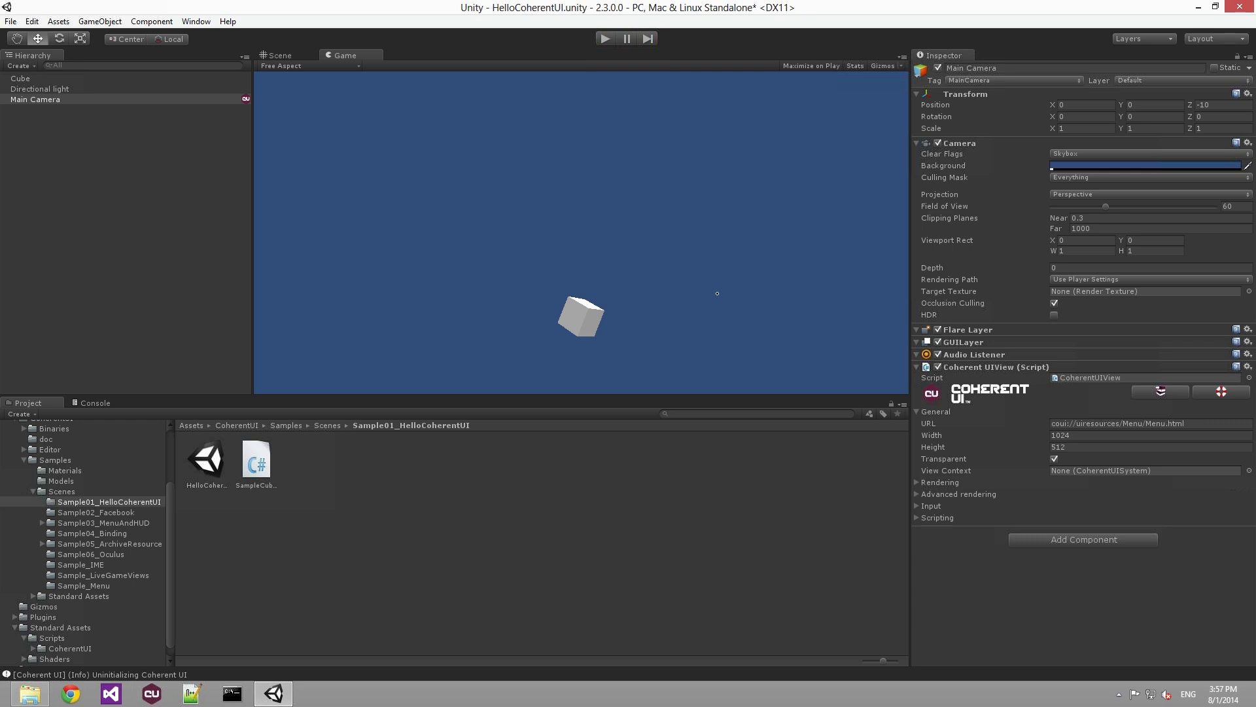
mouse_move(744, 350)
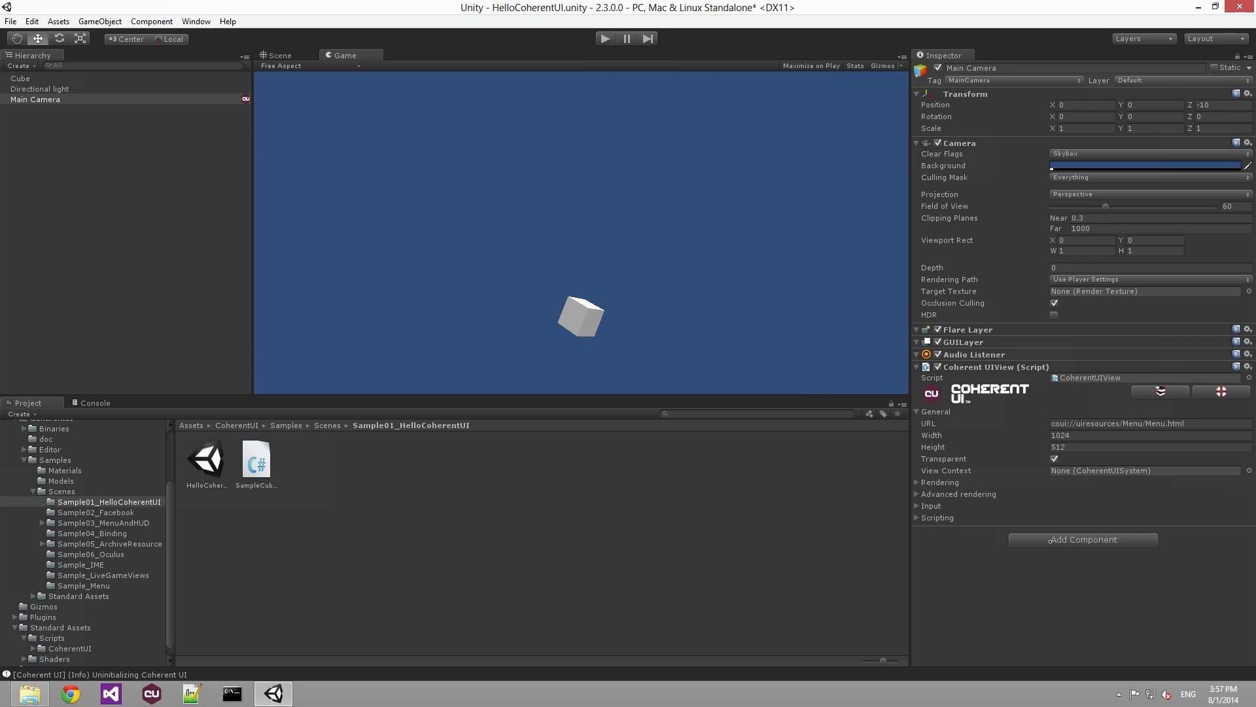
- Add a Coherent UIMenu component to Main Camera and set its View to Main Camera
text(menu)
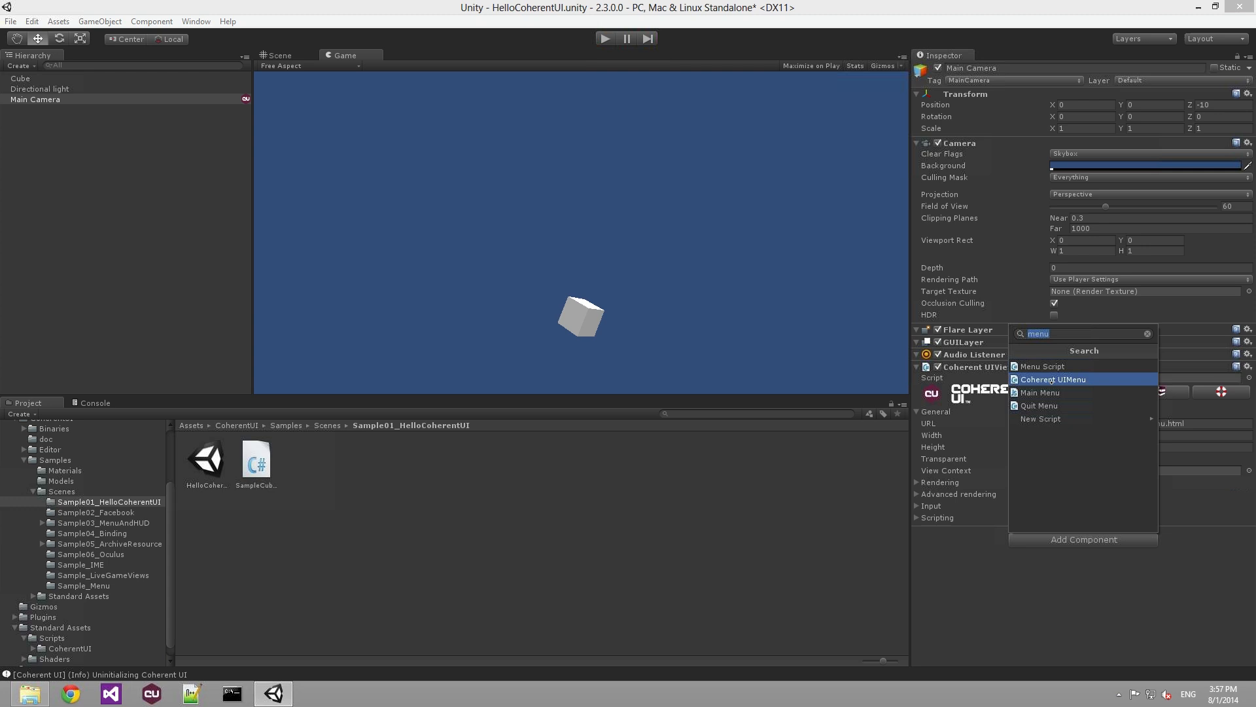
click(1042, 366)
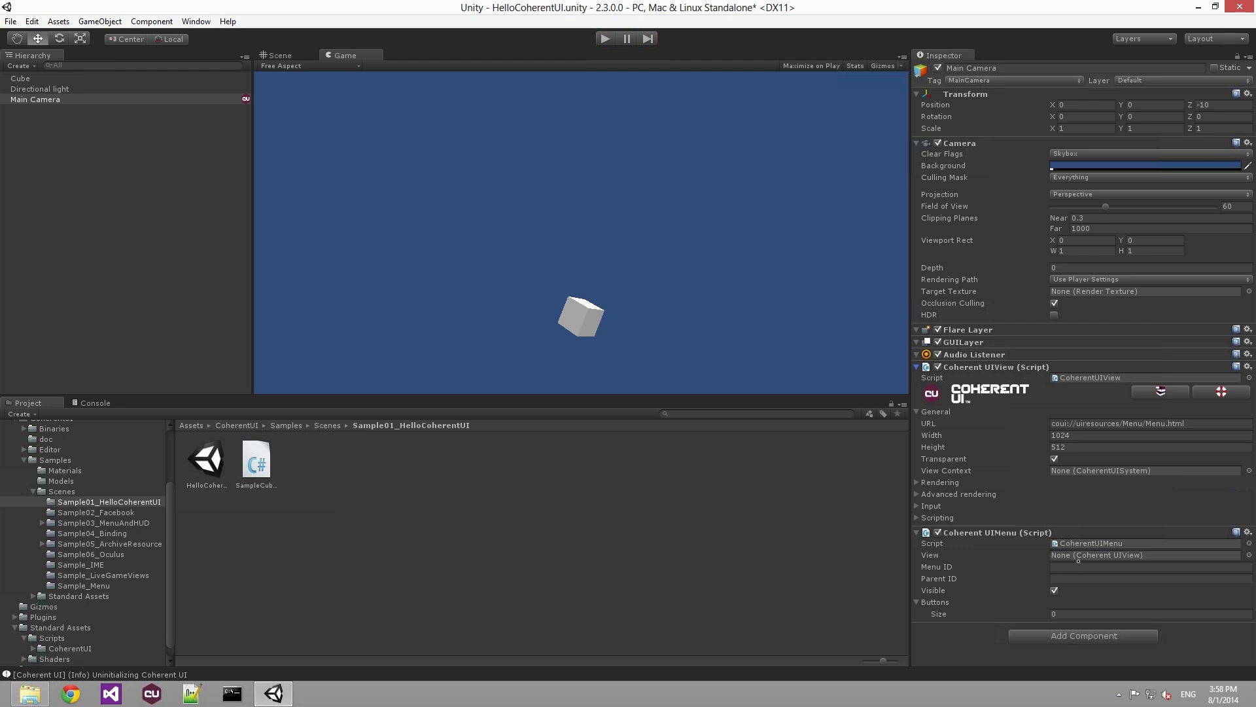
click(1145, 554)
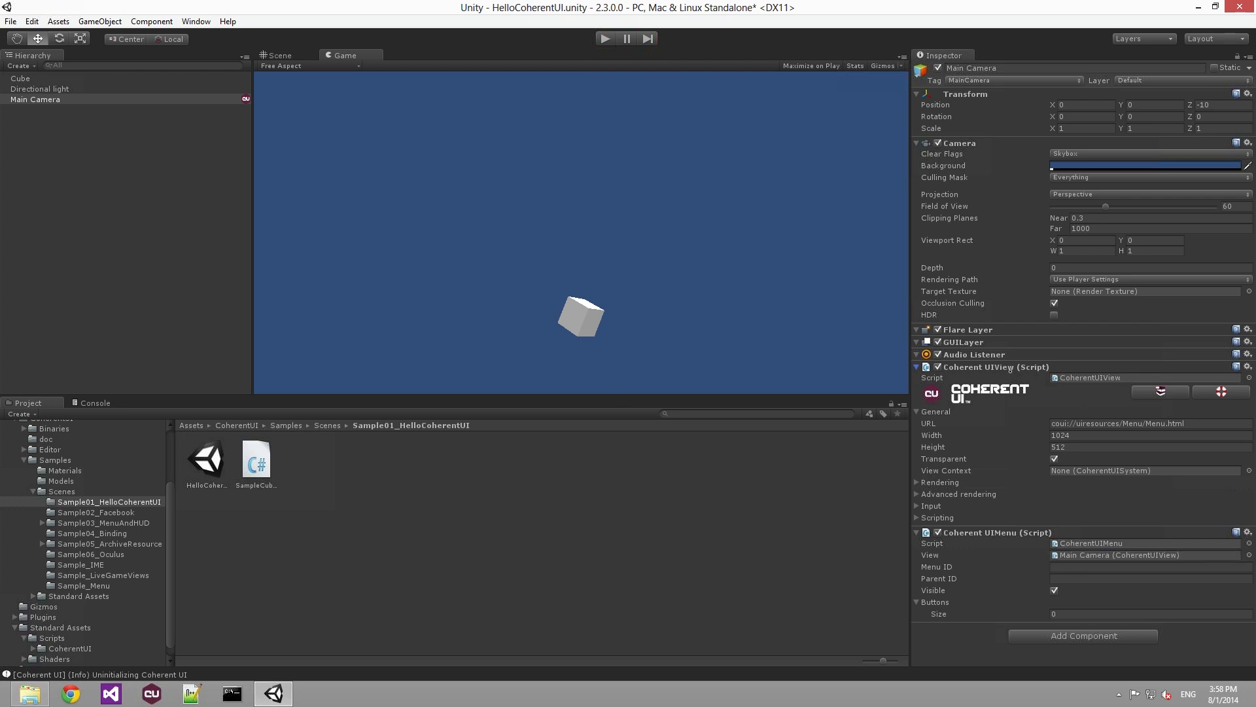
click(1121, 554)
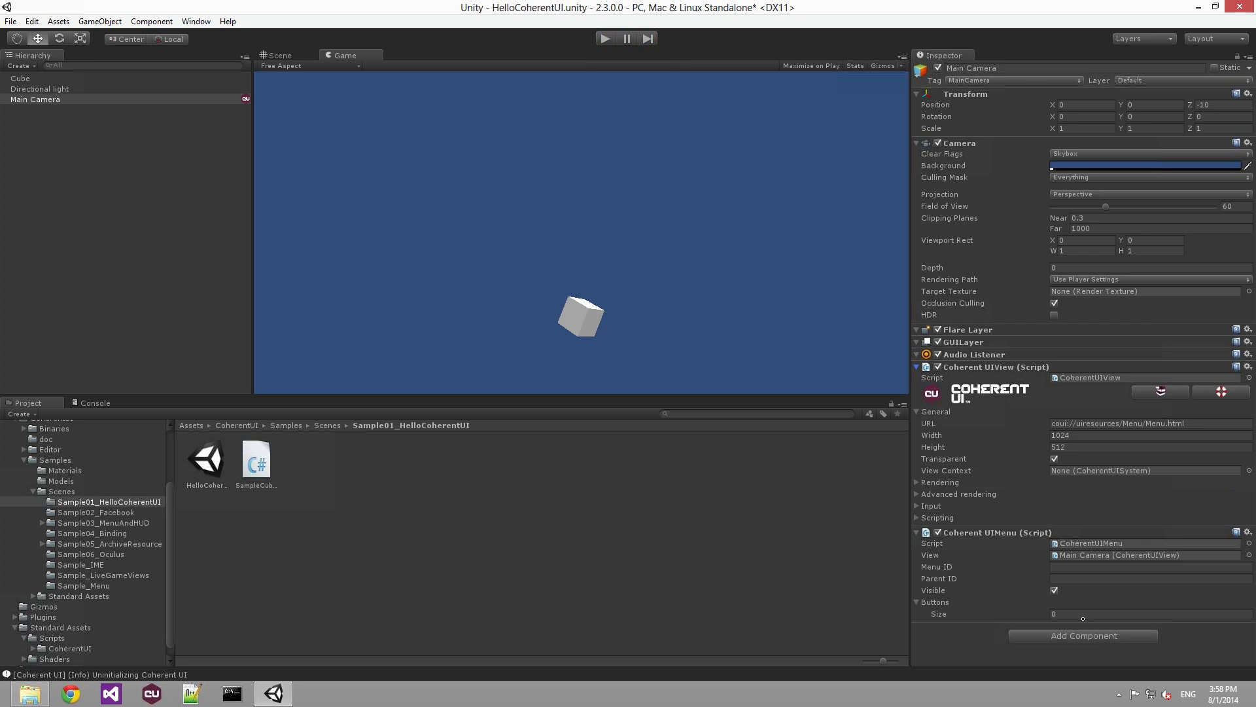
- Set the menu to 3 buttons labelled New Game, Options and Quit, then play to preview
click(1150, 614)
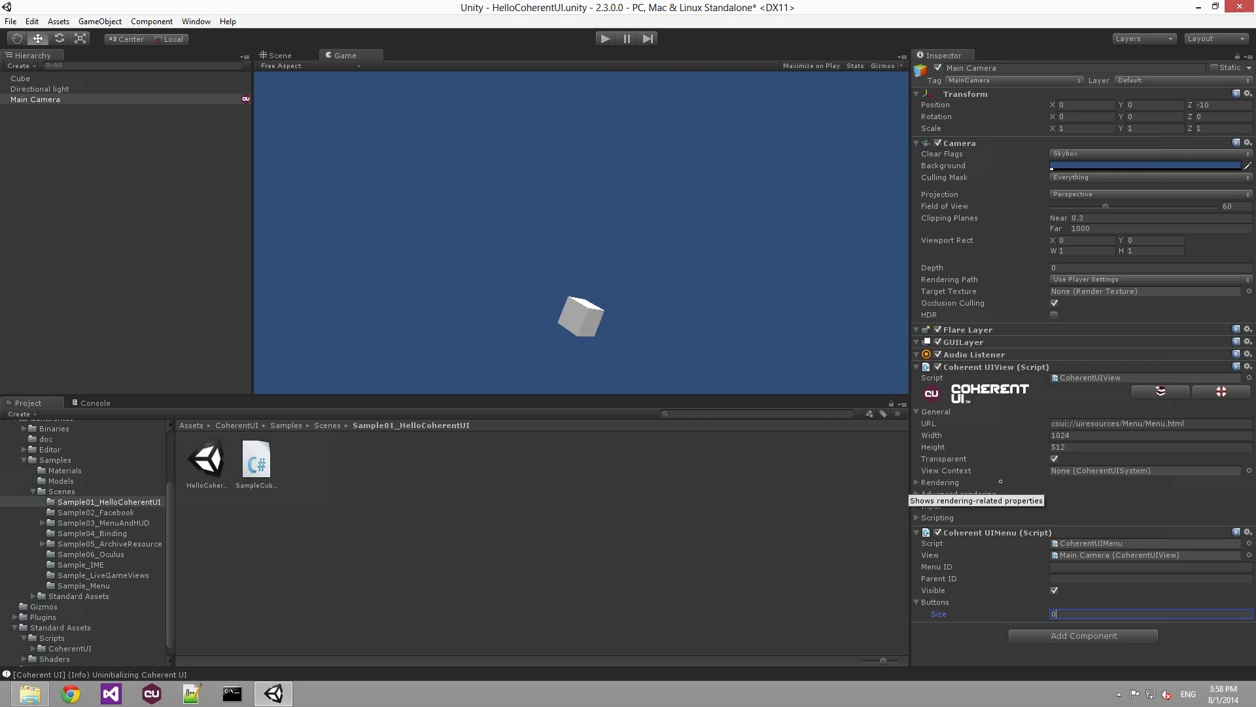
text(3)
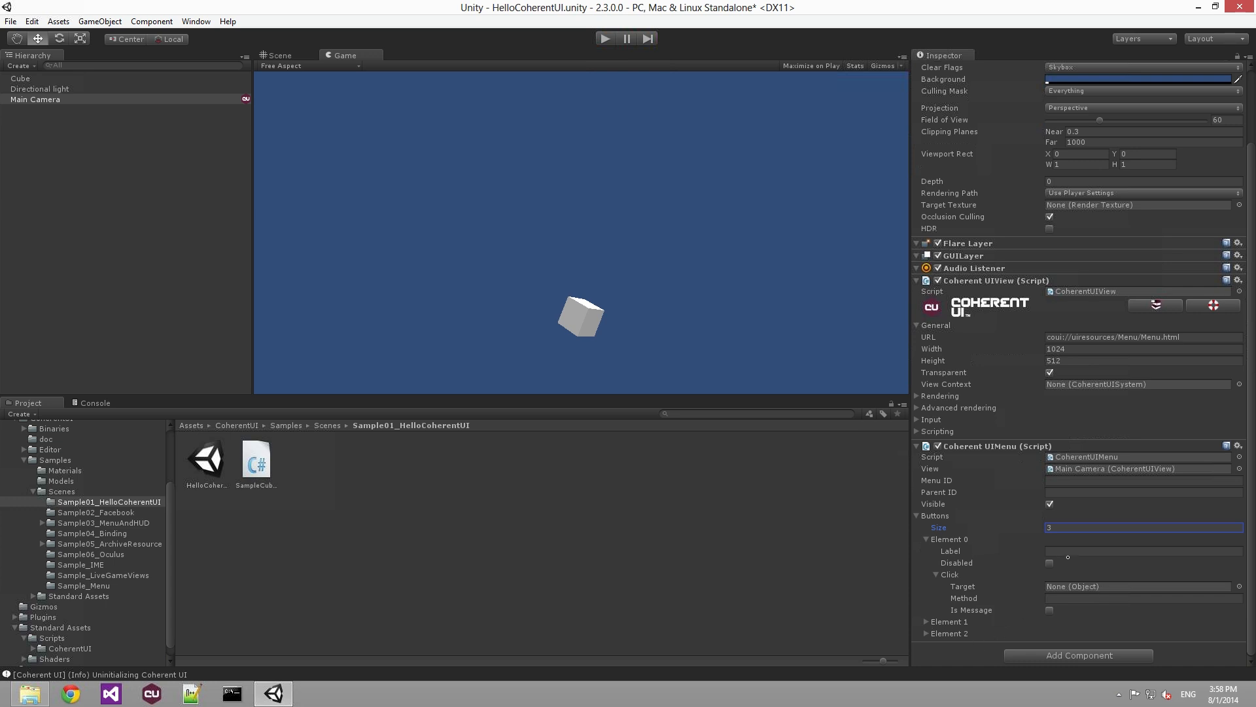
click(1049, 563)
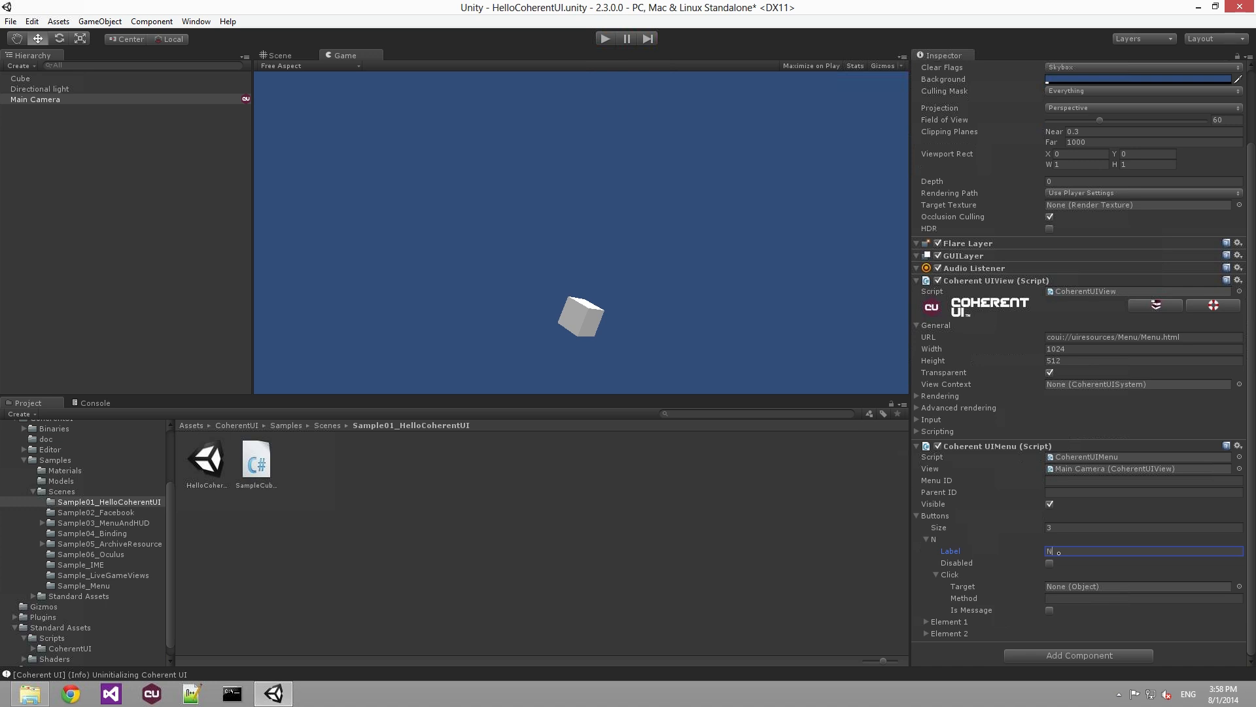
text(New Game)
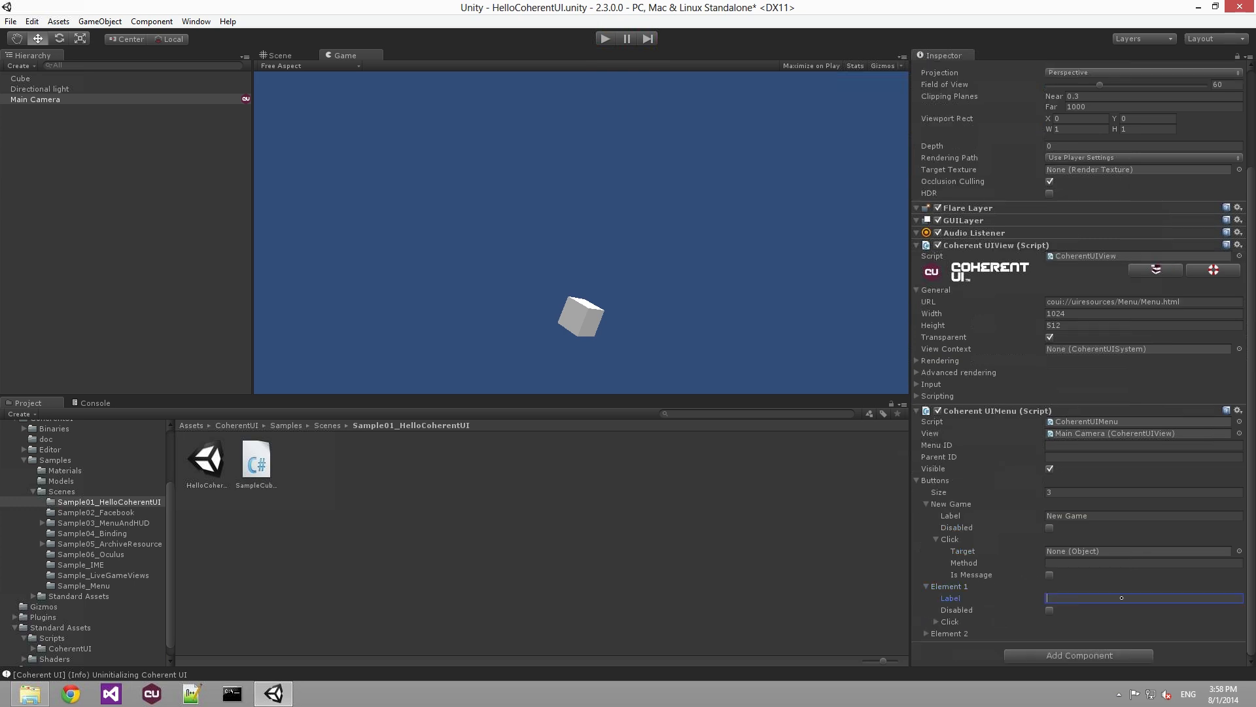
text(Options)
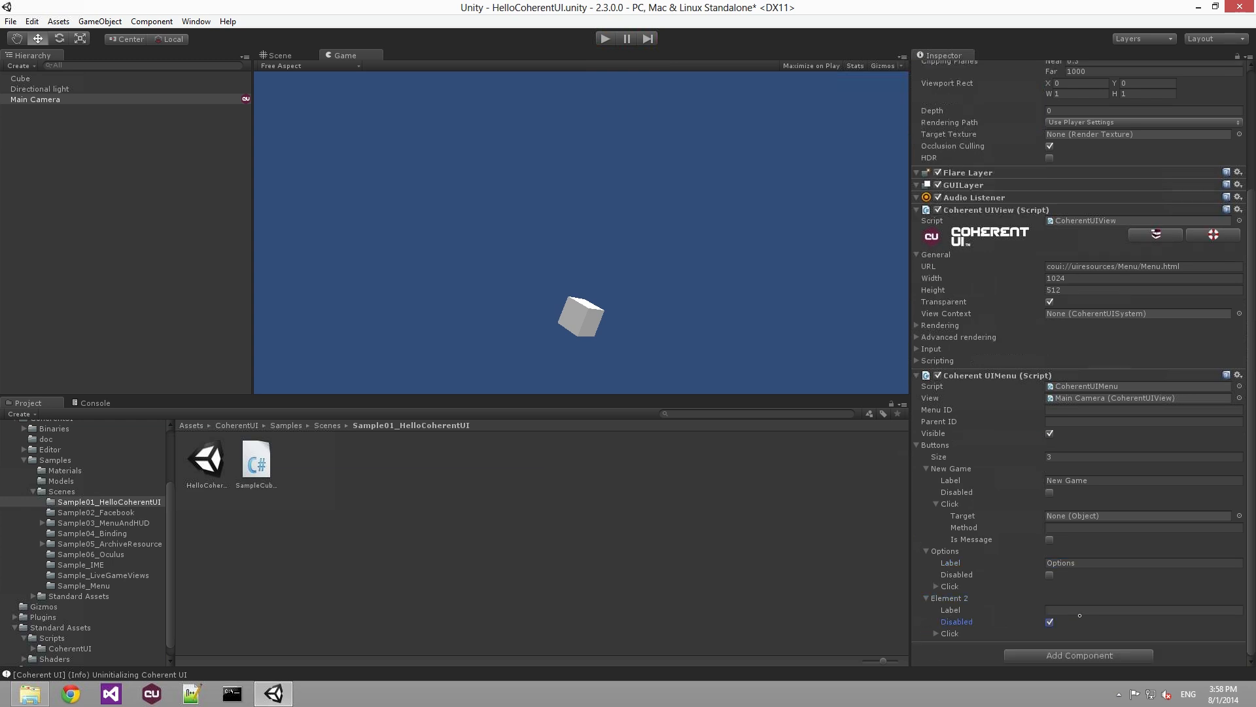
text(Quit)
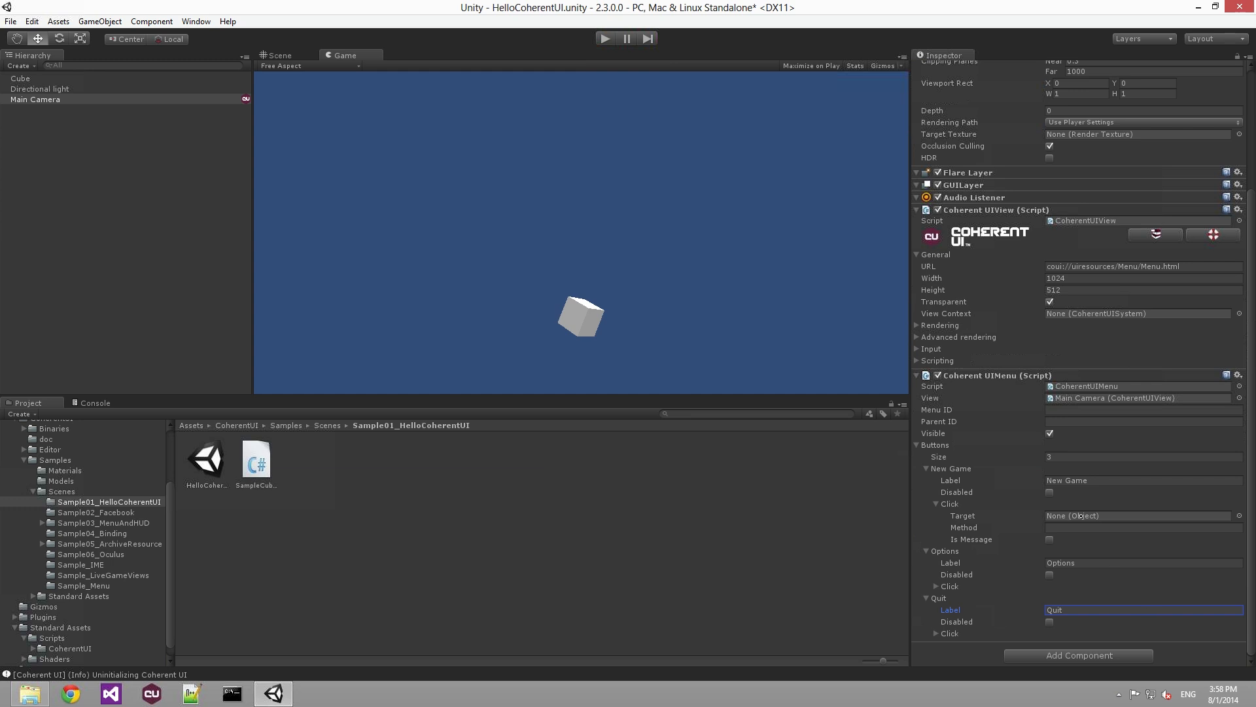
click(605, 38)
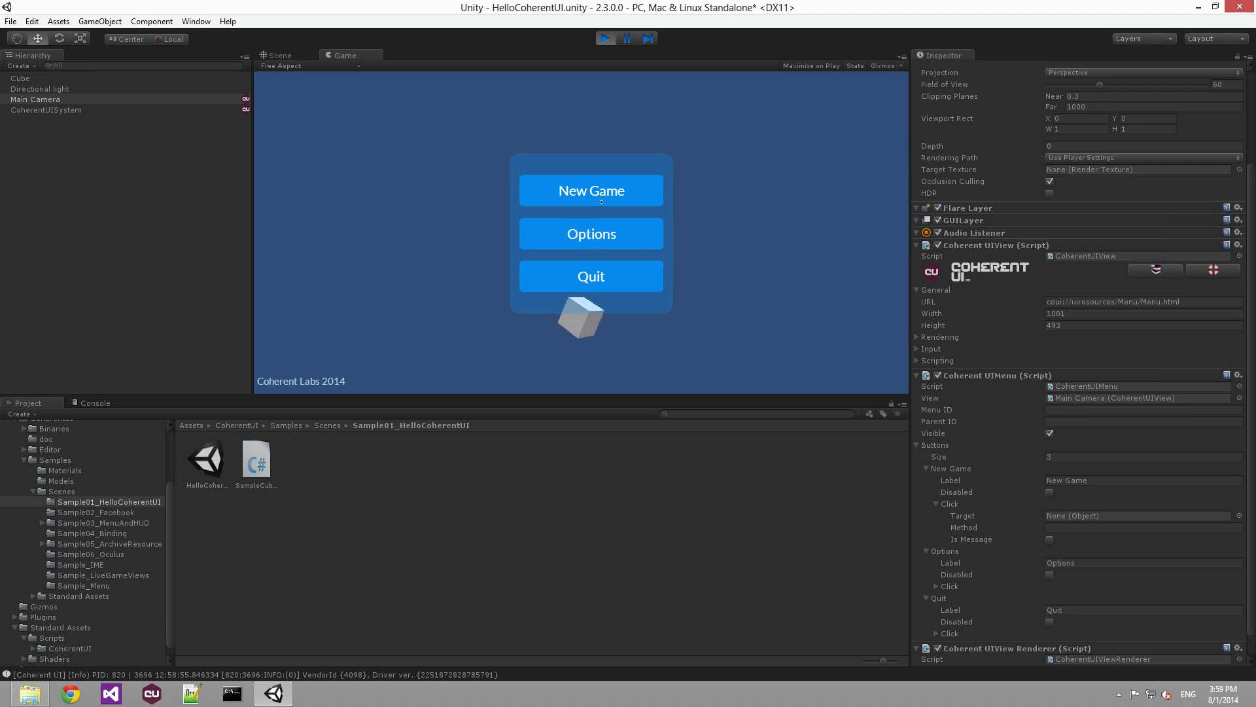
- Stop play mode
click(604, 38)
text(I)
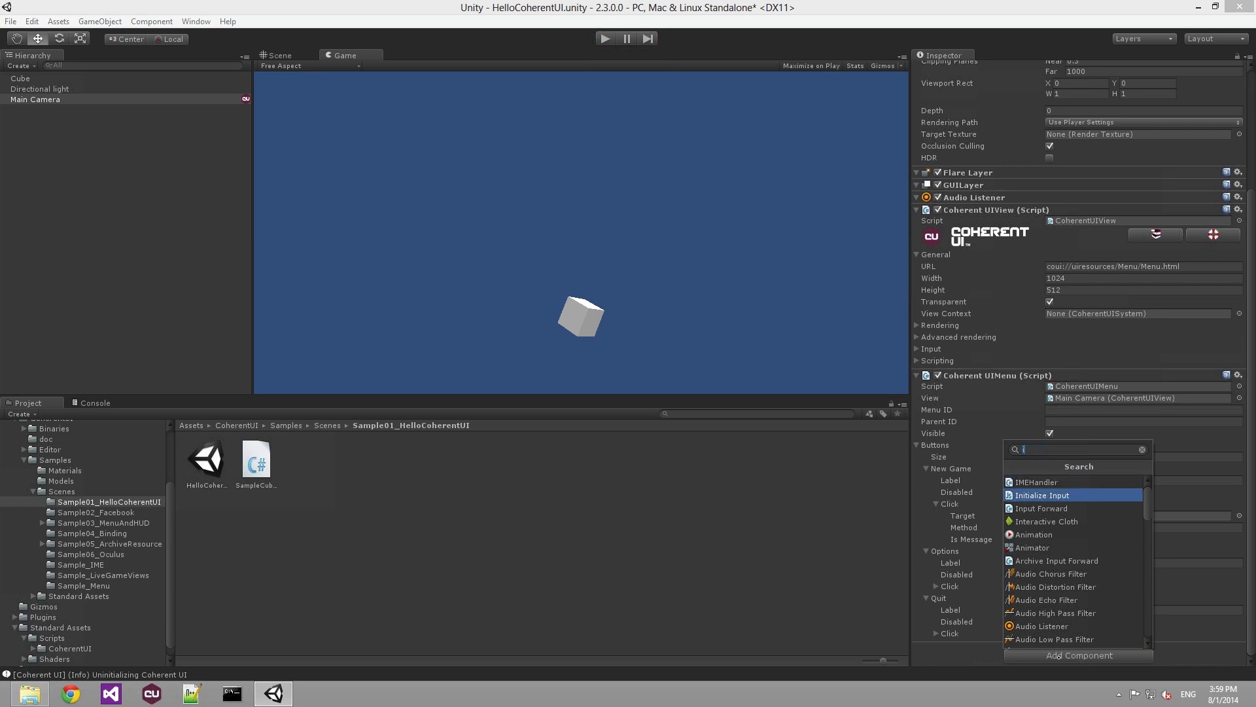
click(1042, 494)
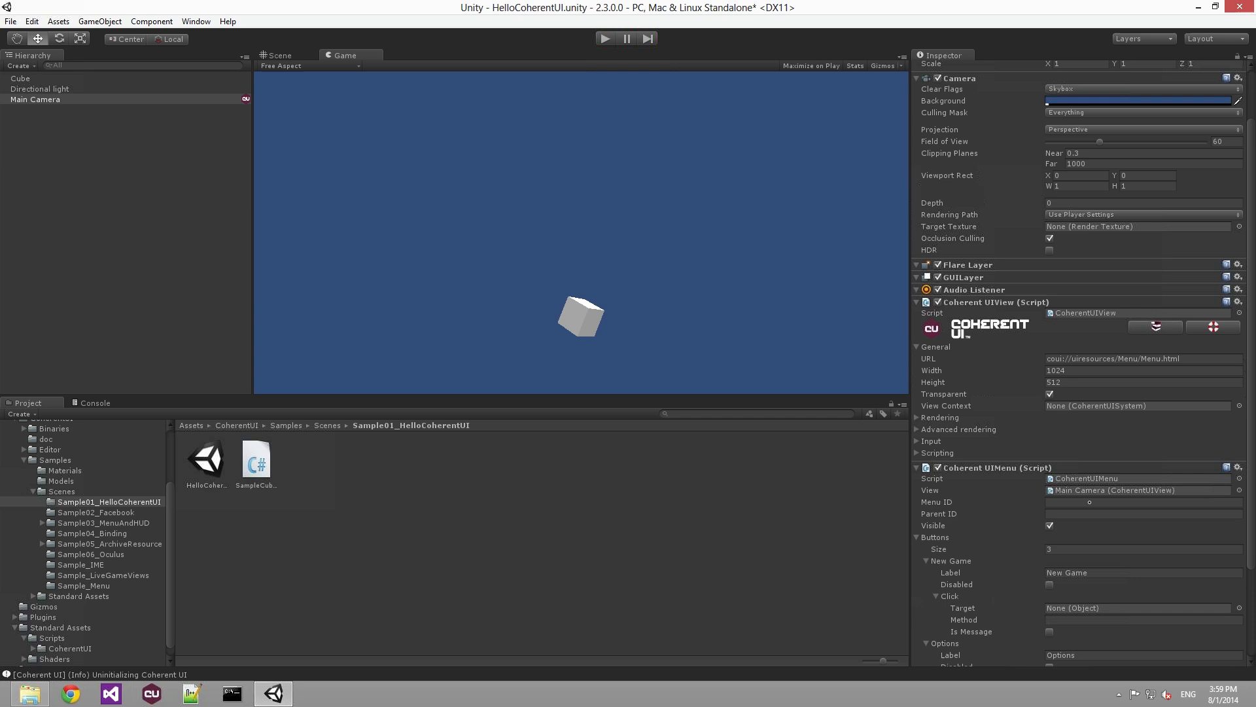
scroll(down, 3)
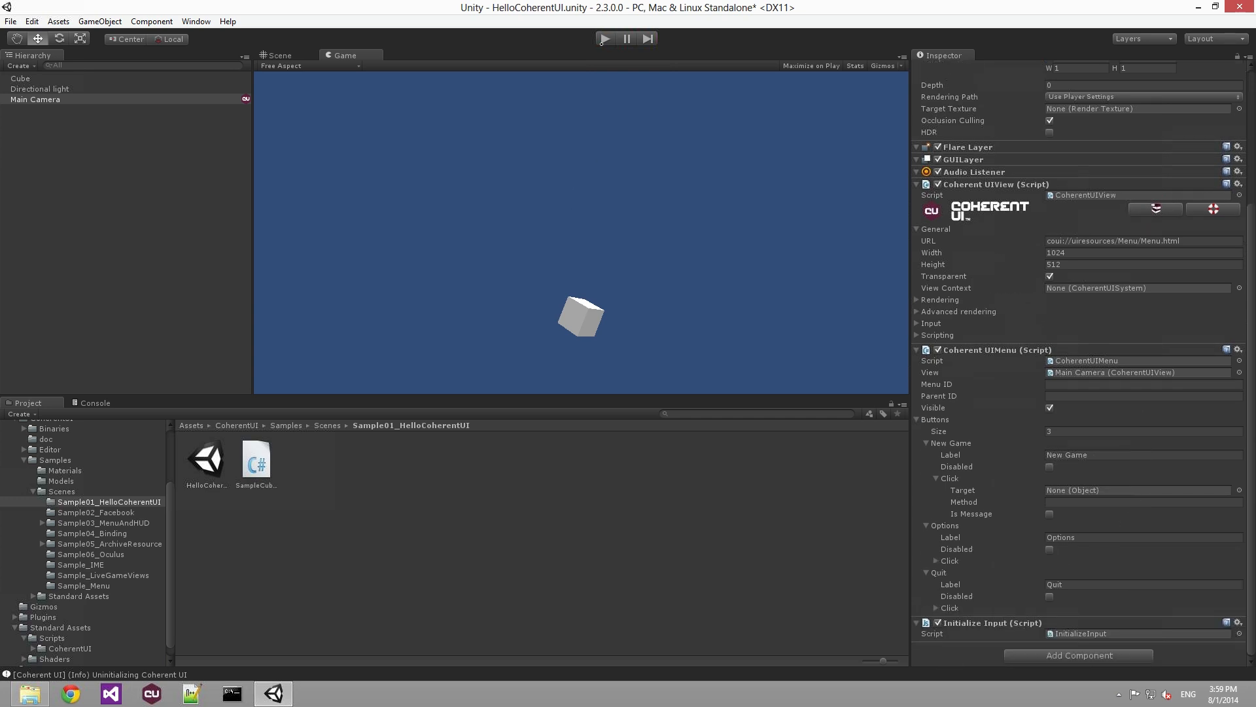
click(605, 38)
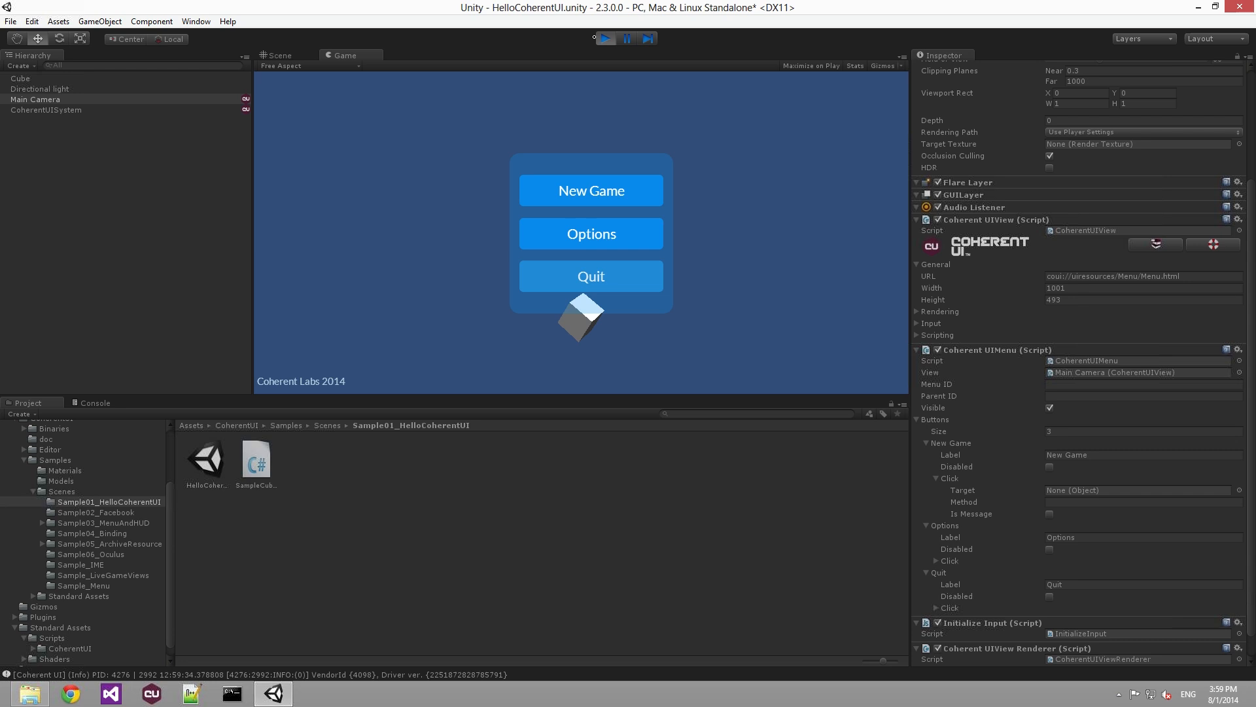
click(590, 276)
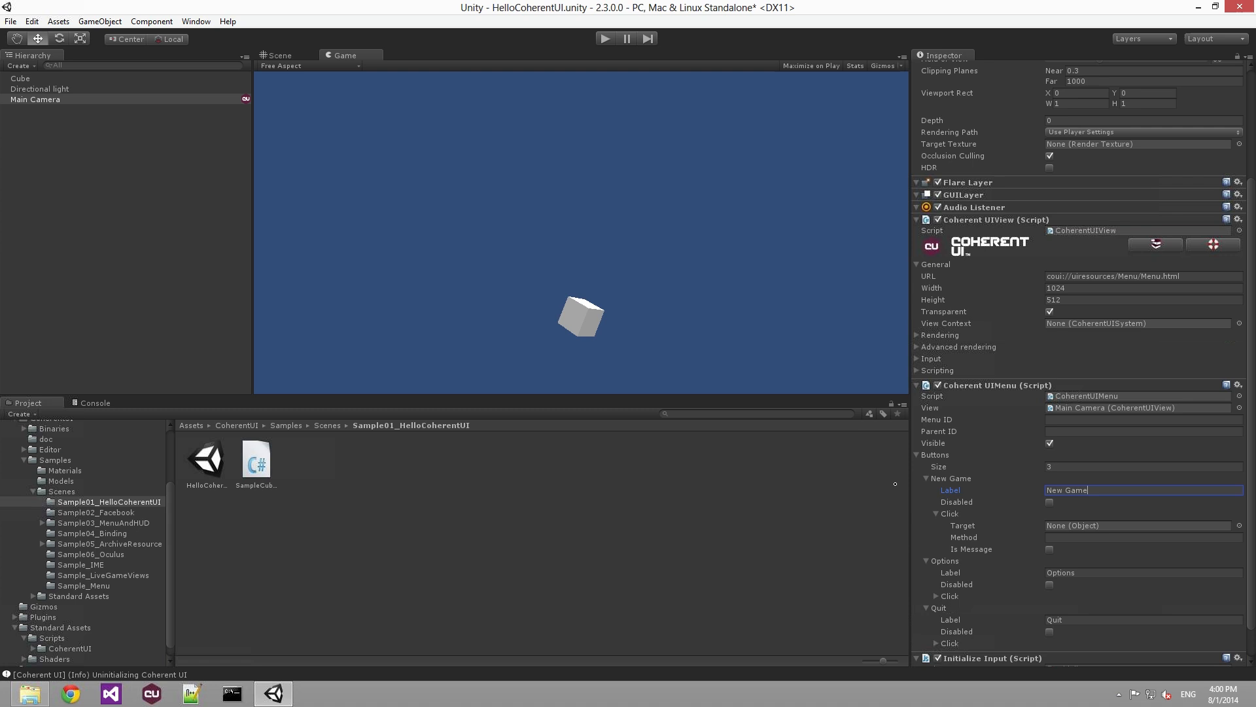
mouse_move(1142, 608)
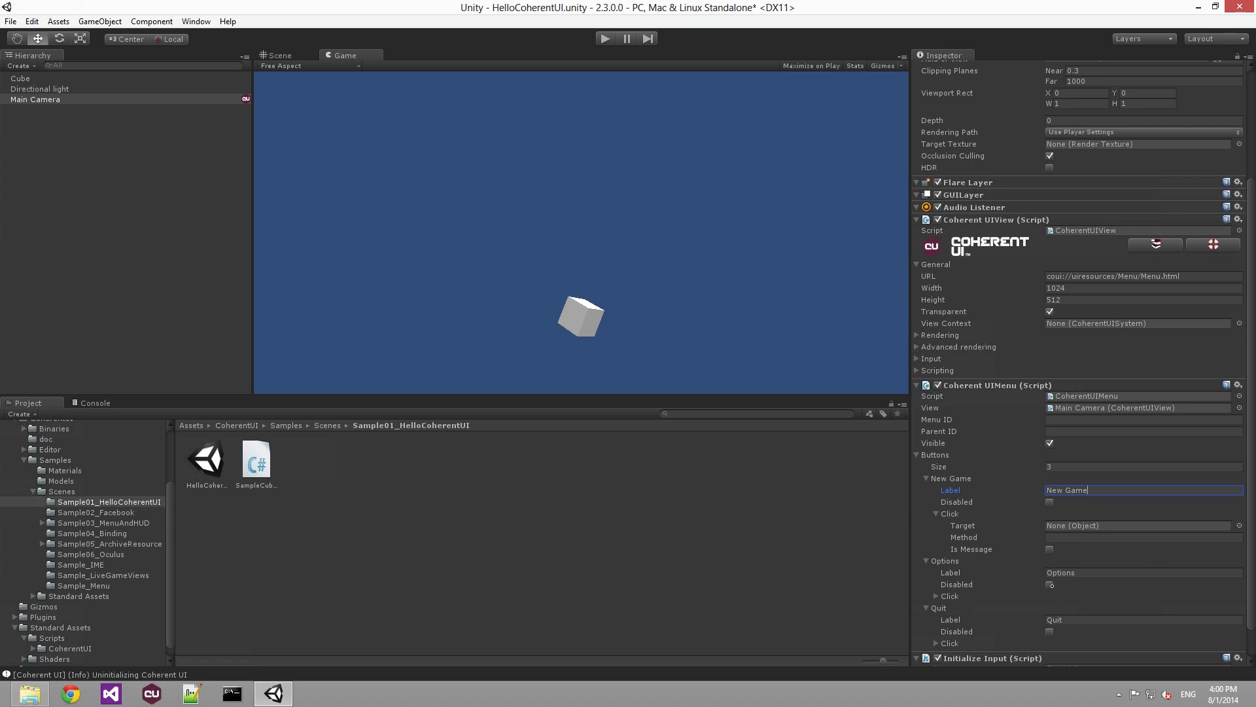
- Tick Disabled for the Options button and stop the test run
click(1049, 584)
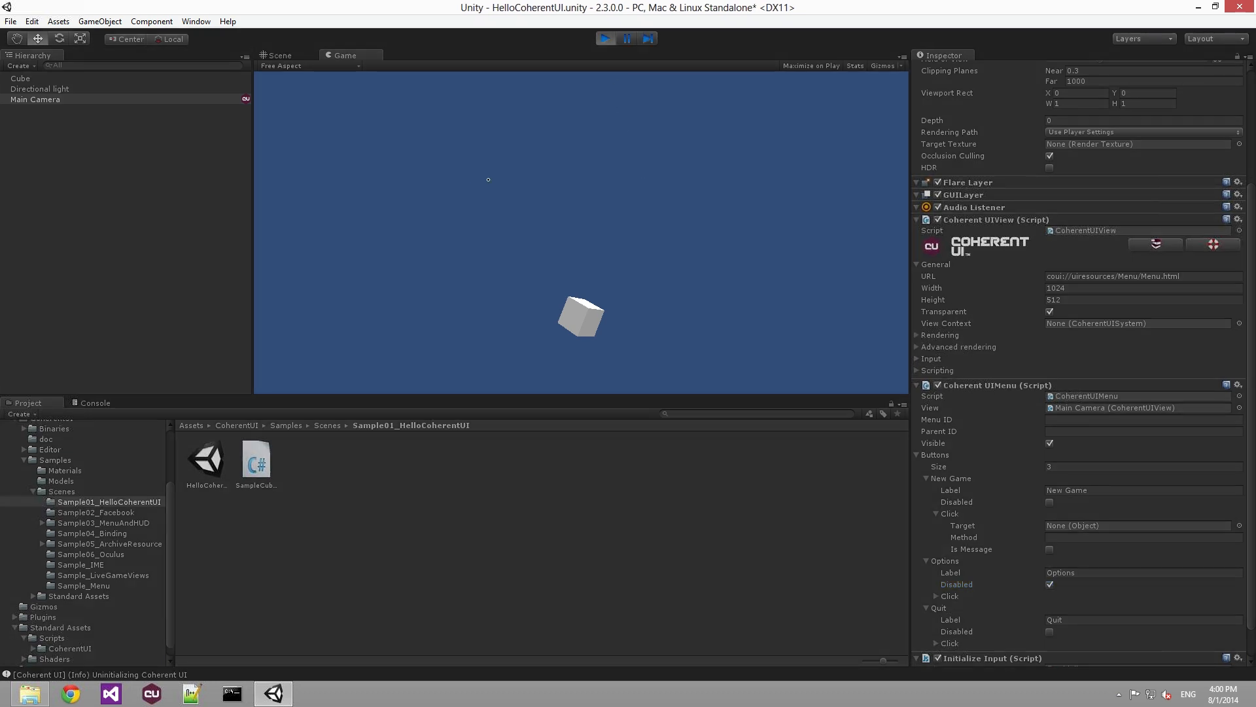
click(606, 38)
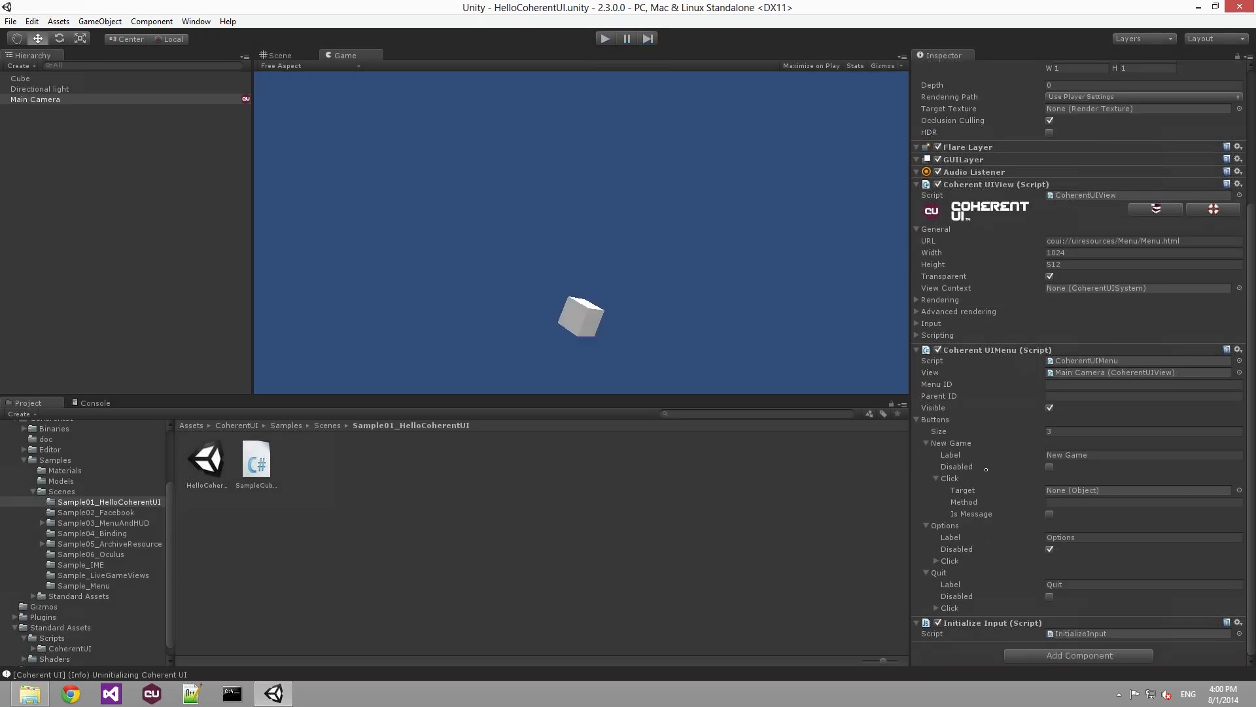
scroll(up, 3)
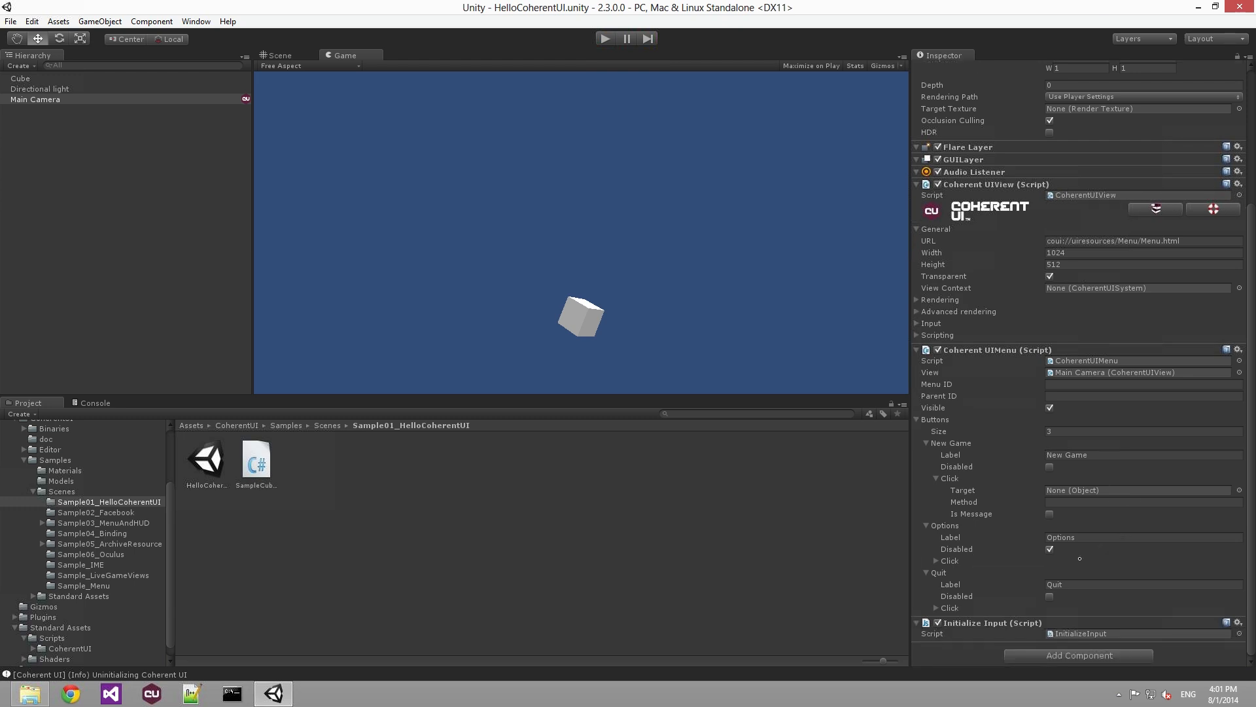
- Create a C# script named MenuButtons in the sample folder and open it in MonoDevelop
right_click(111, 502)
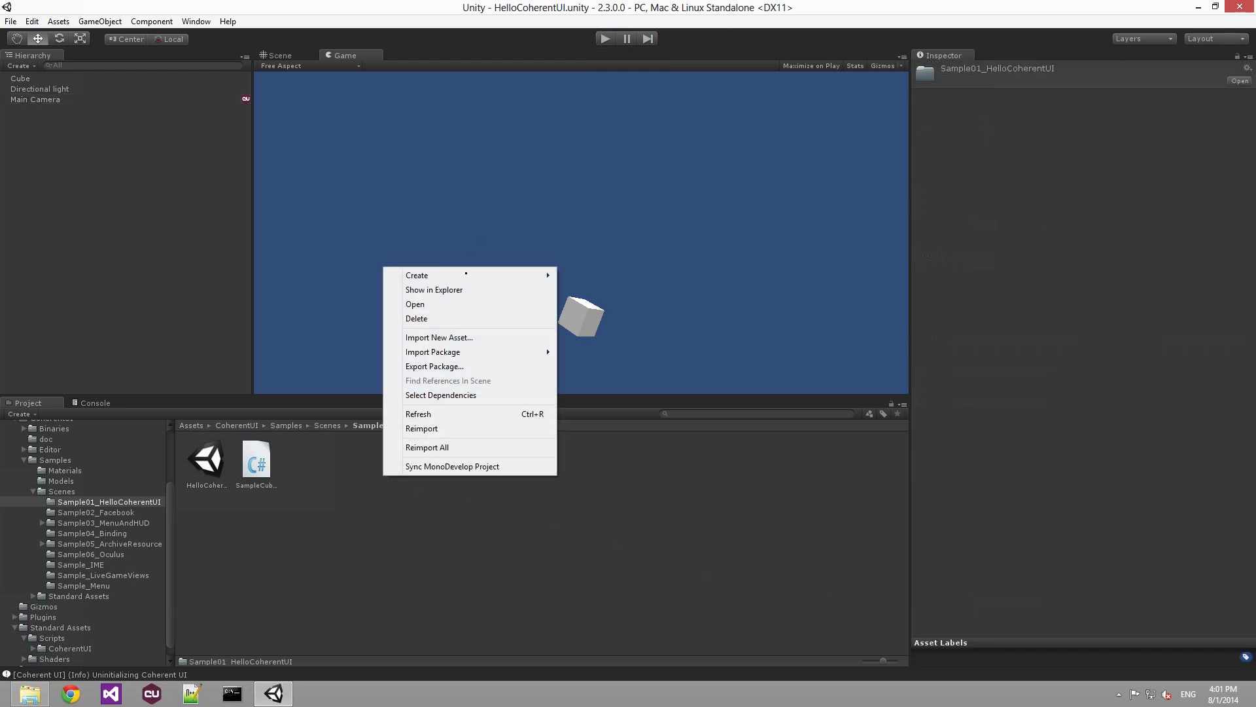
mouse_move(416, 274)
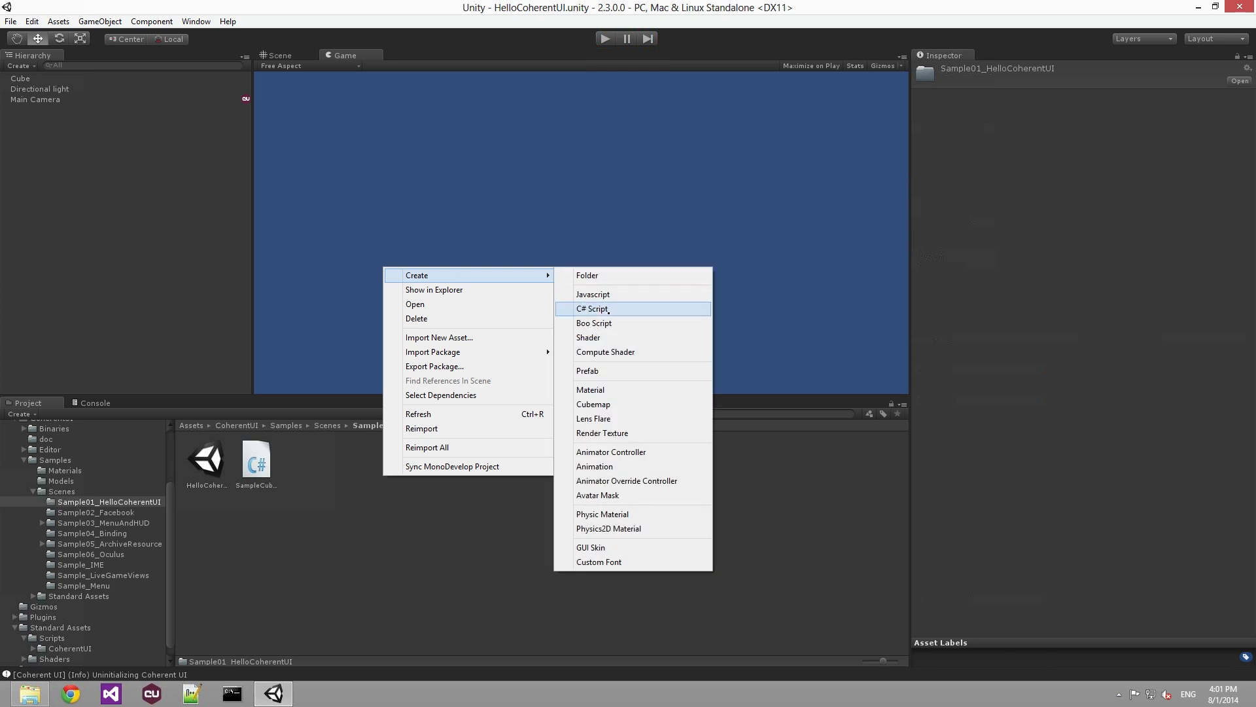
click(593, 308)
text(MenuButtons)
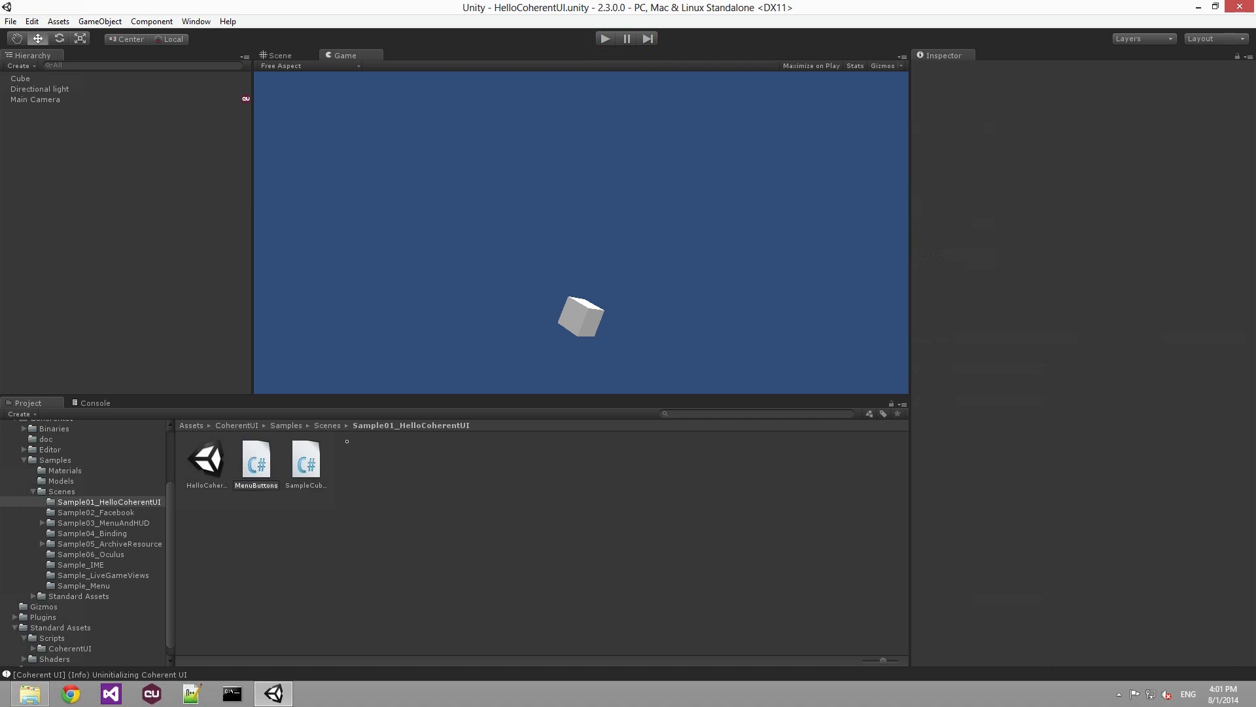
click(256, 459)
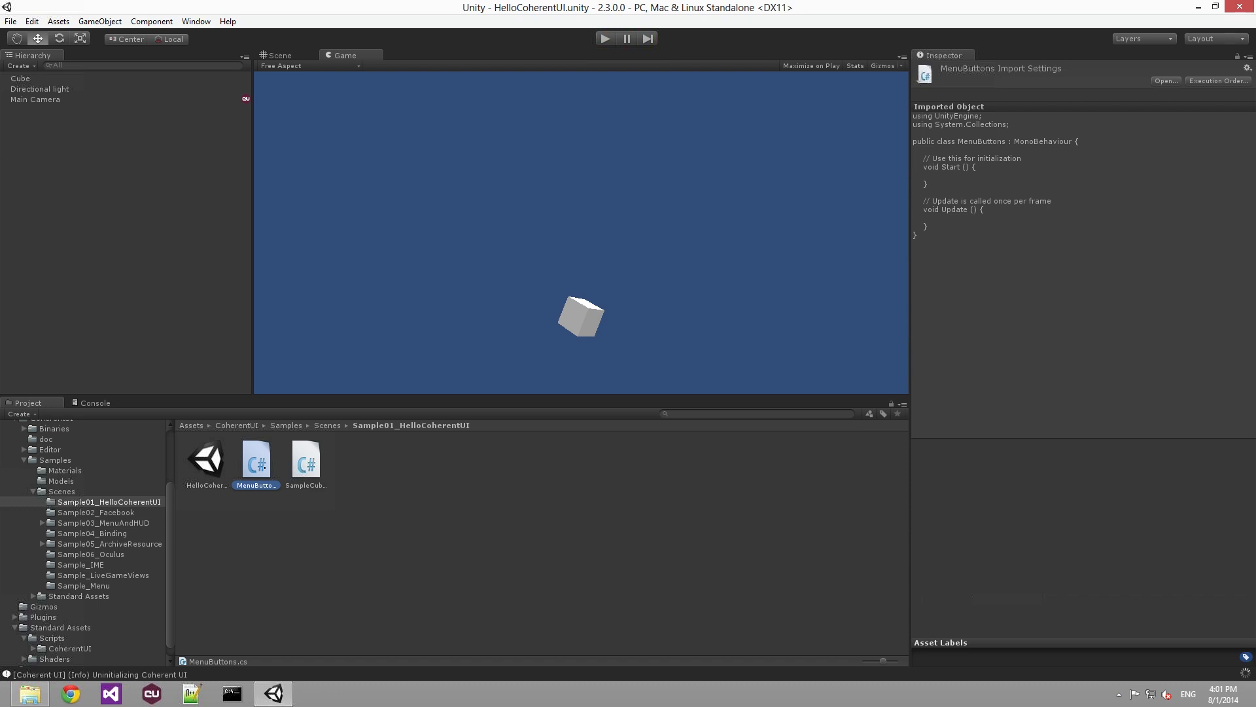
double_click(256, 458)
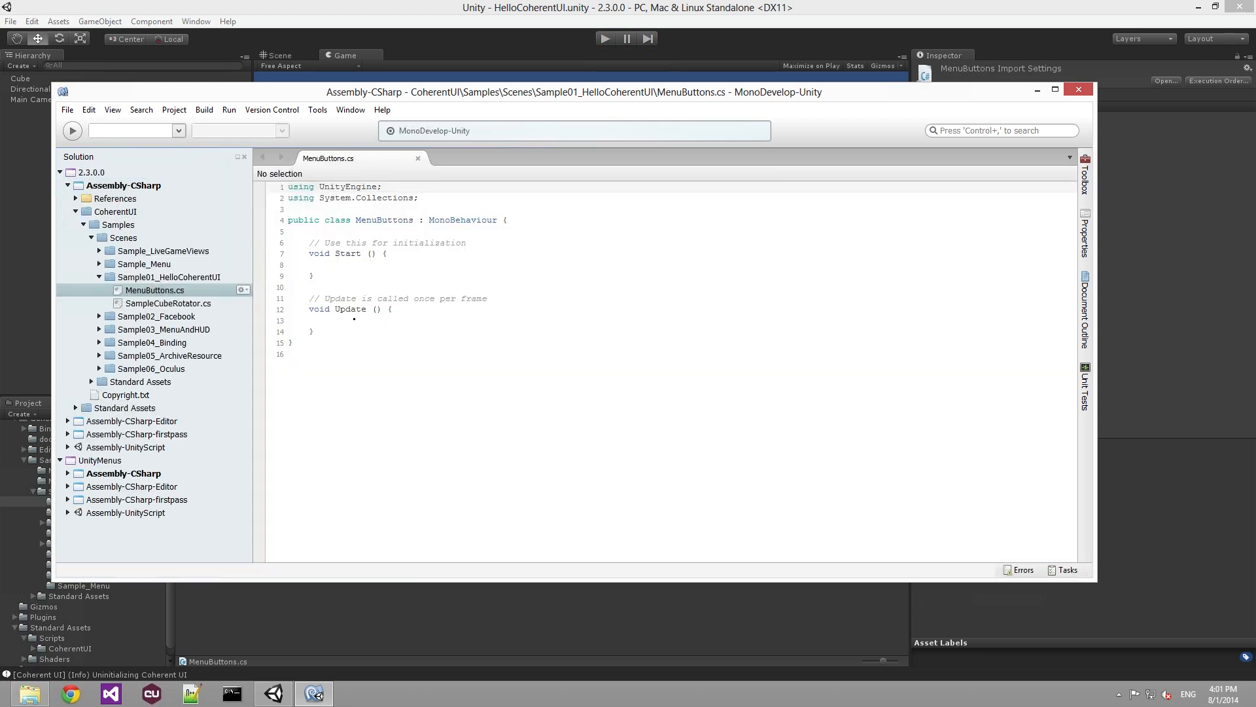
- Replace the template Start and Update methods with OnStartClicked calling Debug.Log("Start game")
drag(308, 242, 313, 331)
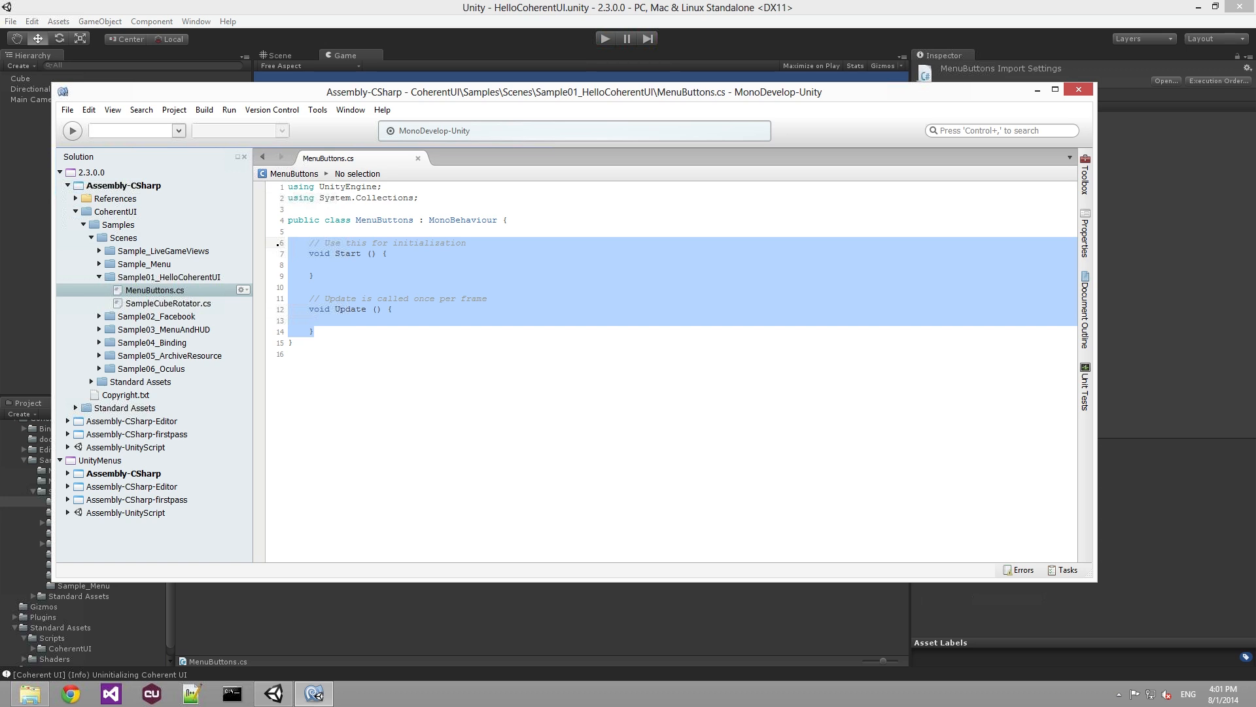
key(Delete)
text(void)
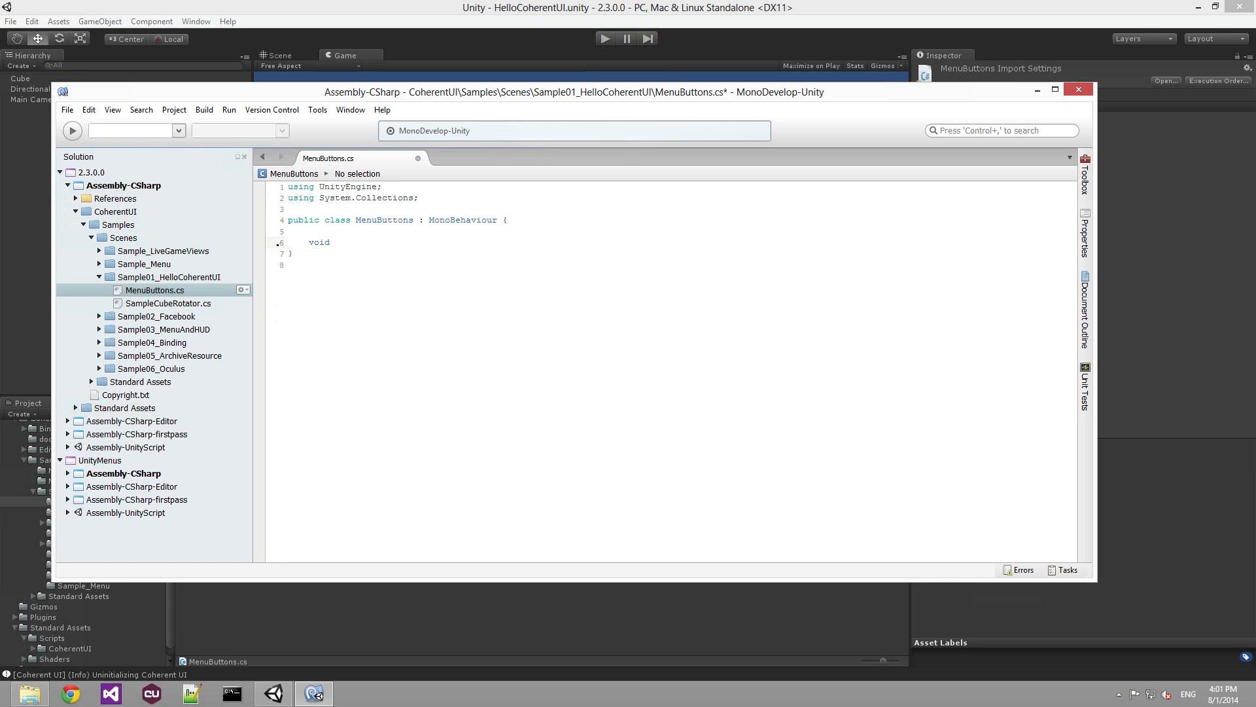
text(O)
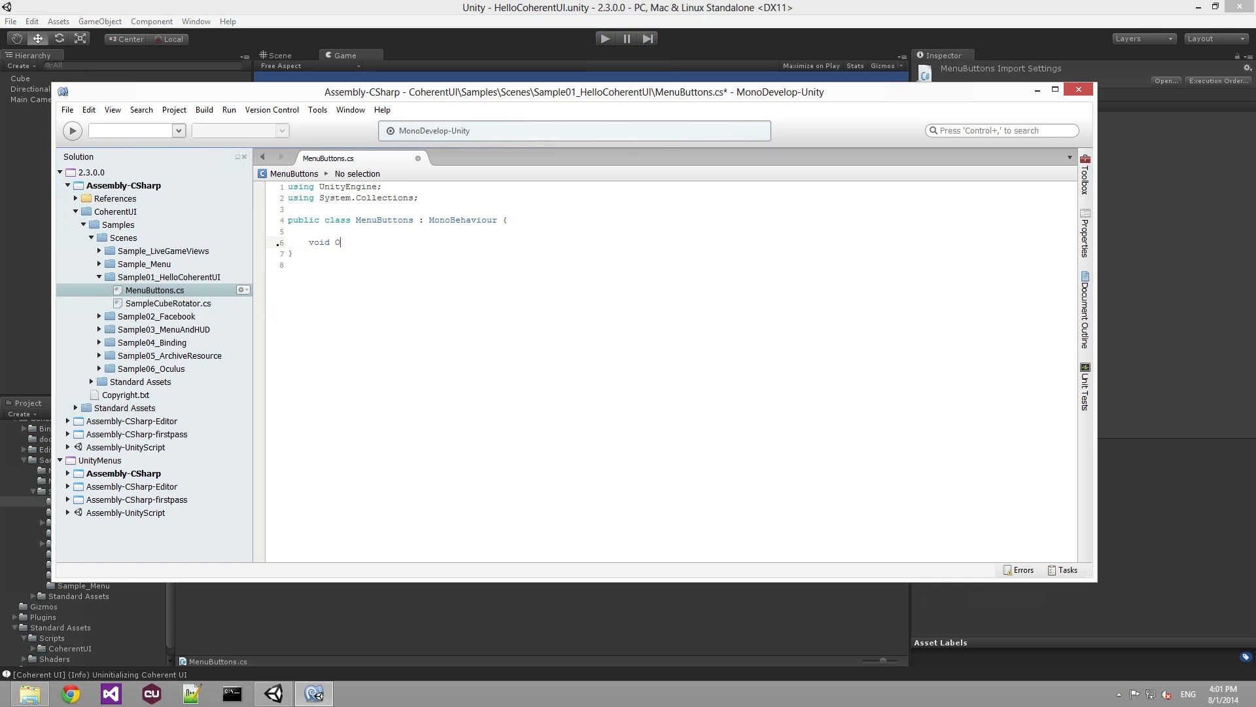
text(nStar)
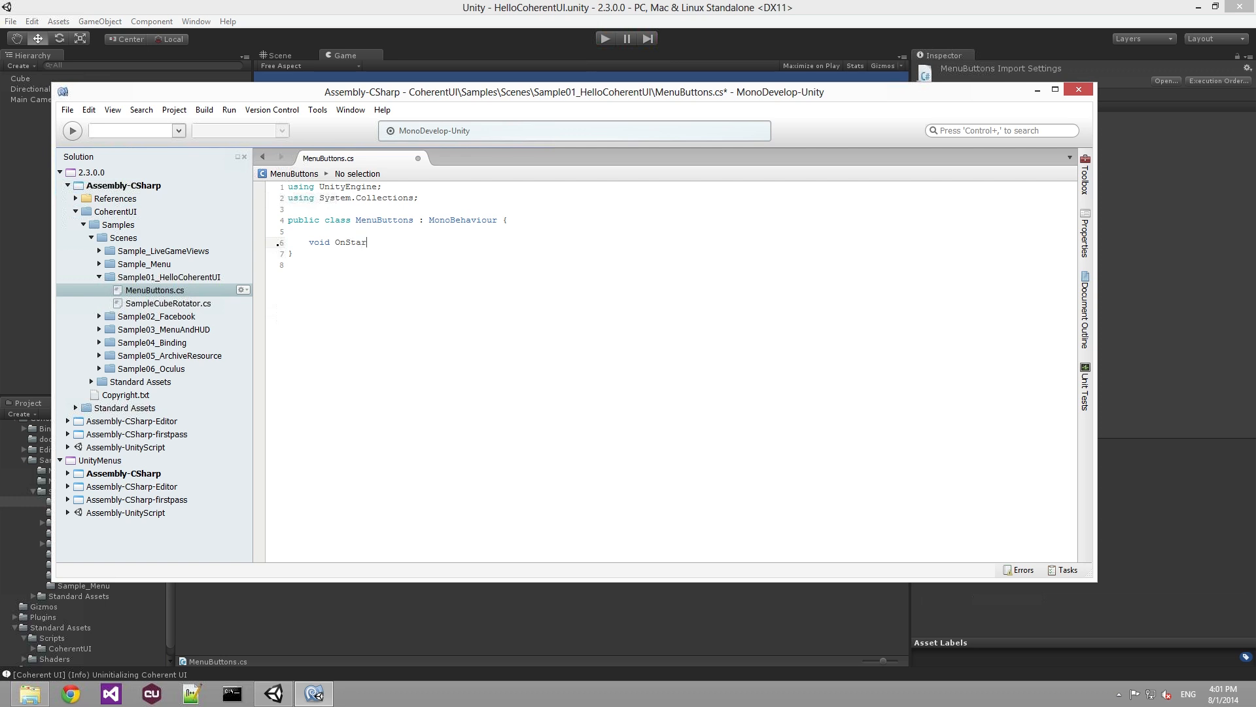
text(tClicked()
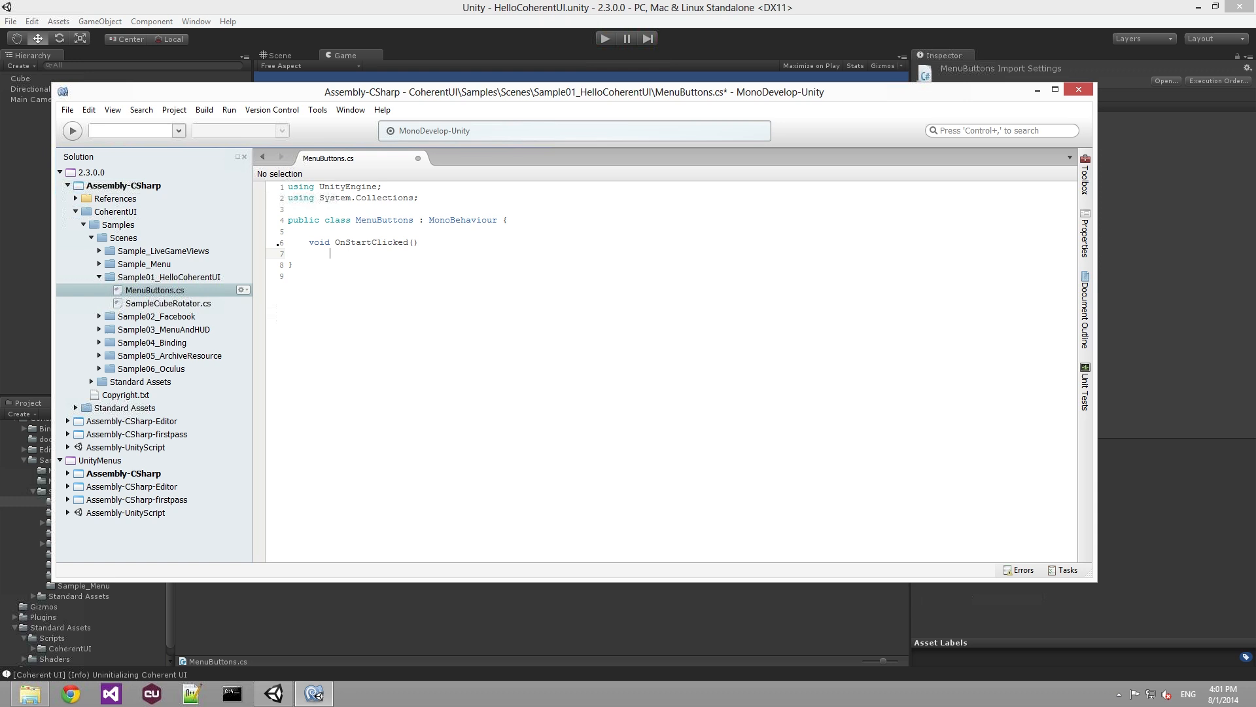
text({)
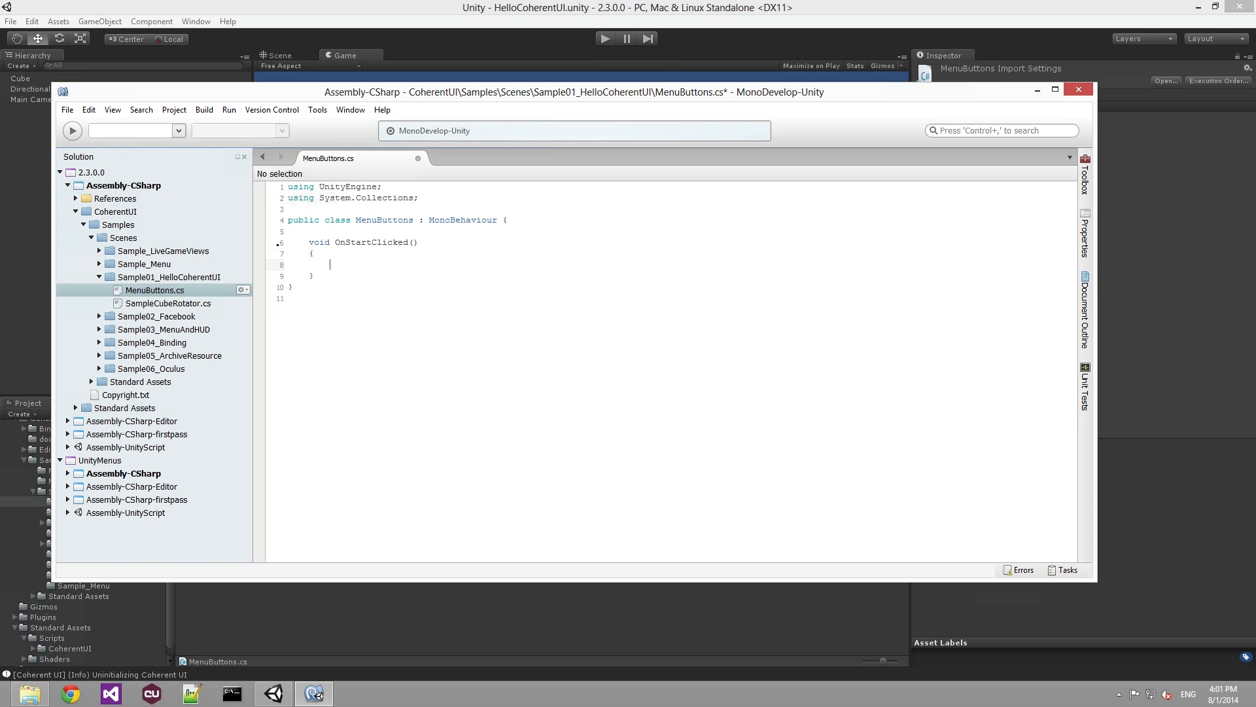
text(Debug.)
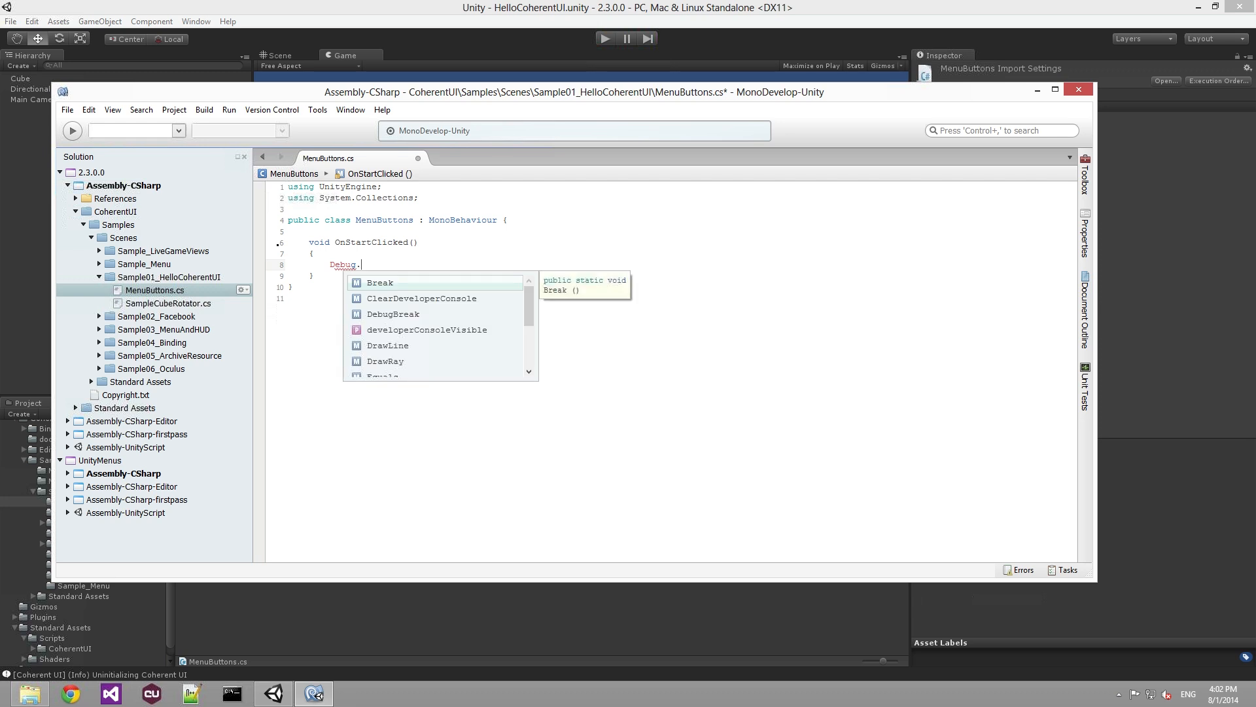
text(Log()
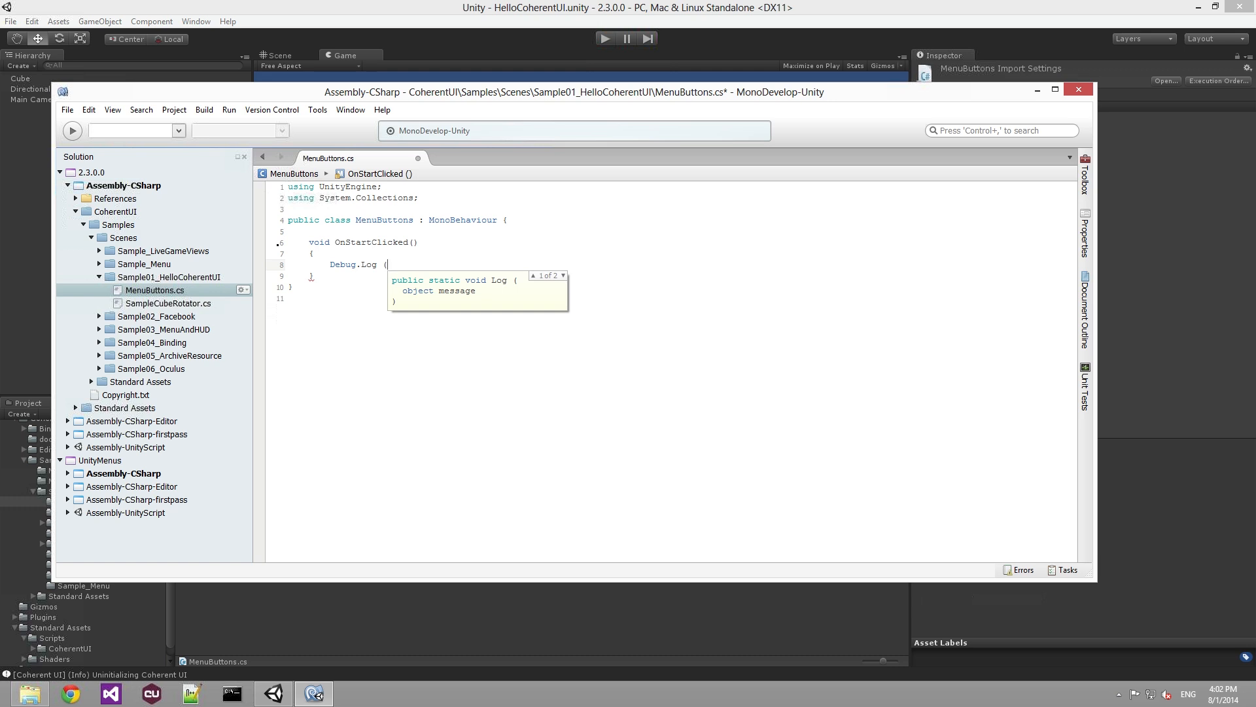
text())
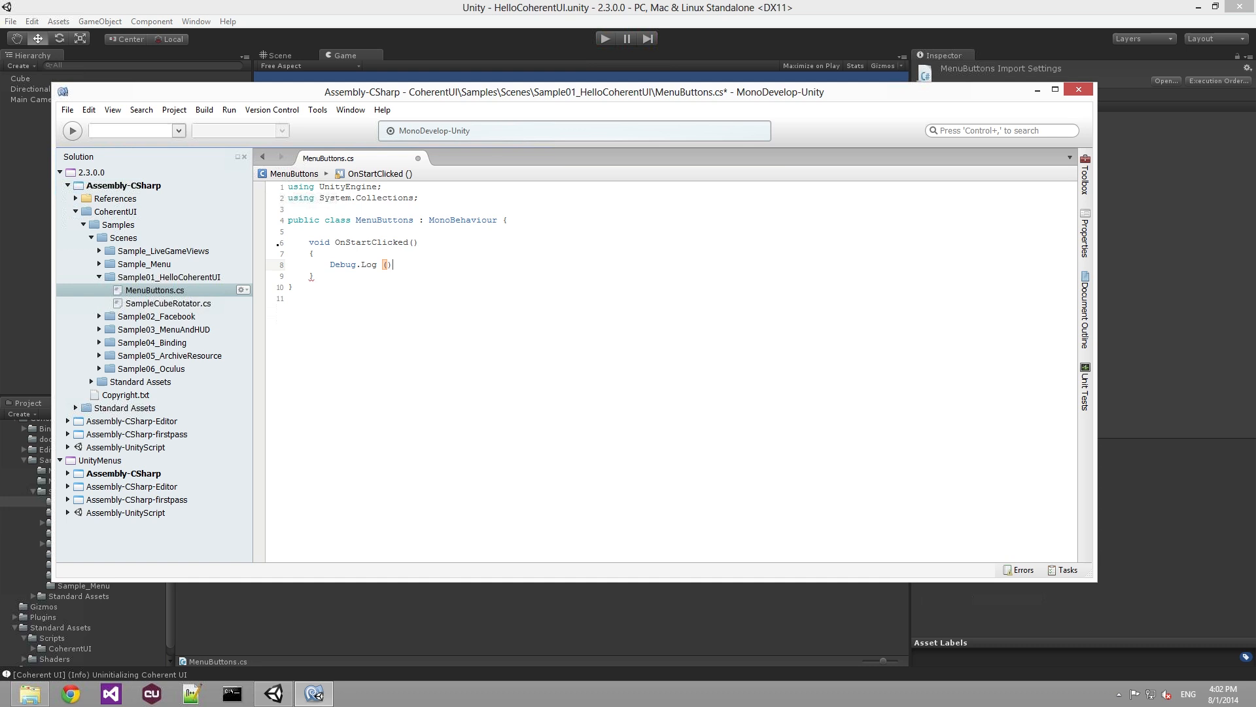
text("")
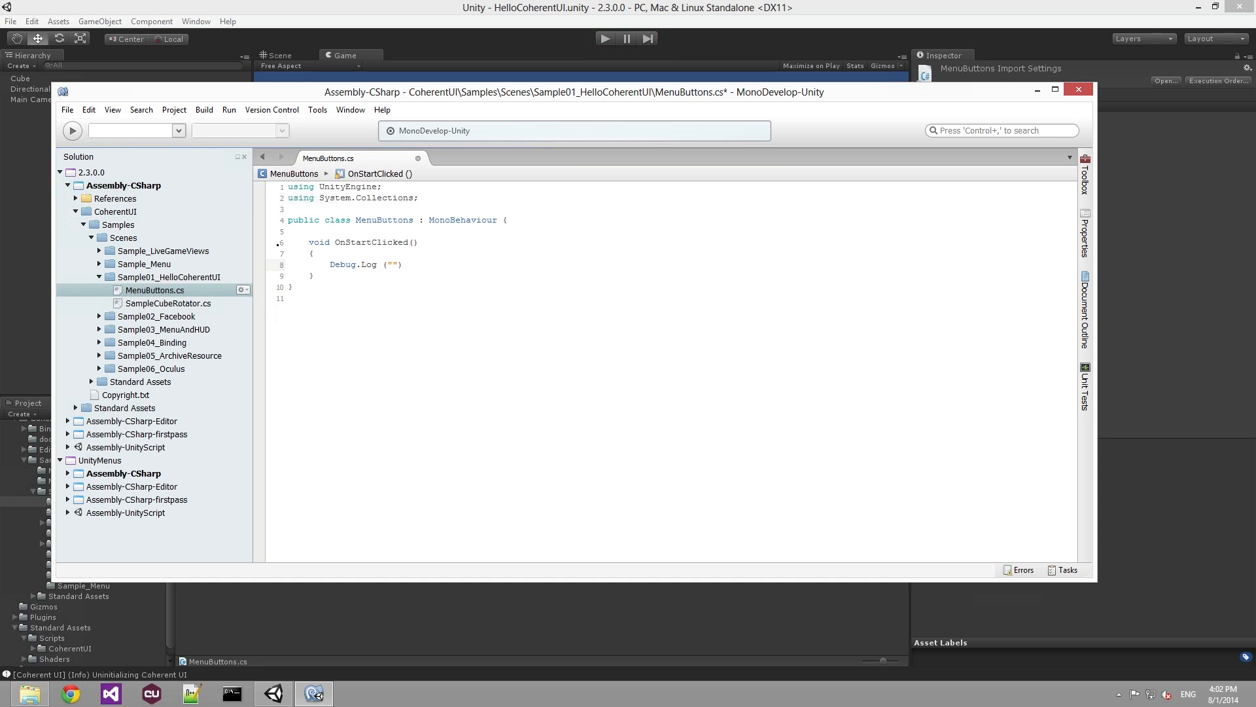
text(Start game)
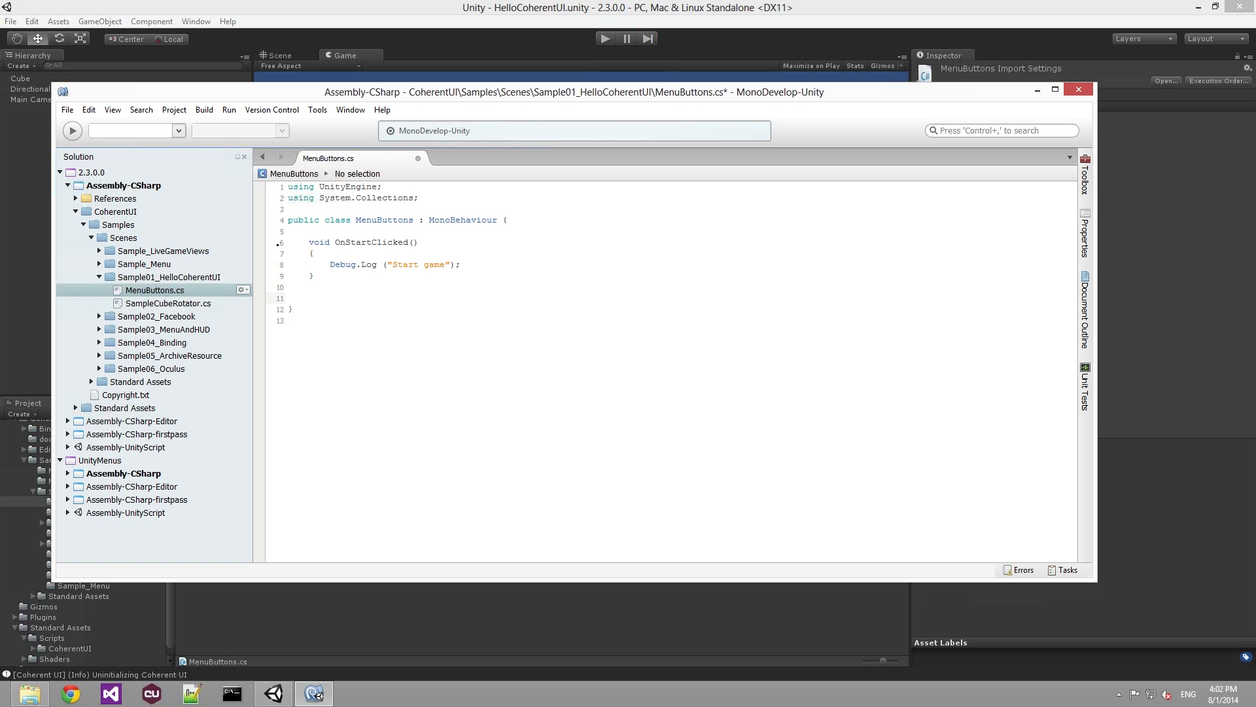
- Add an OnQuitButtonClicked method logging "Quit game" and save MenuButtons
text(void)
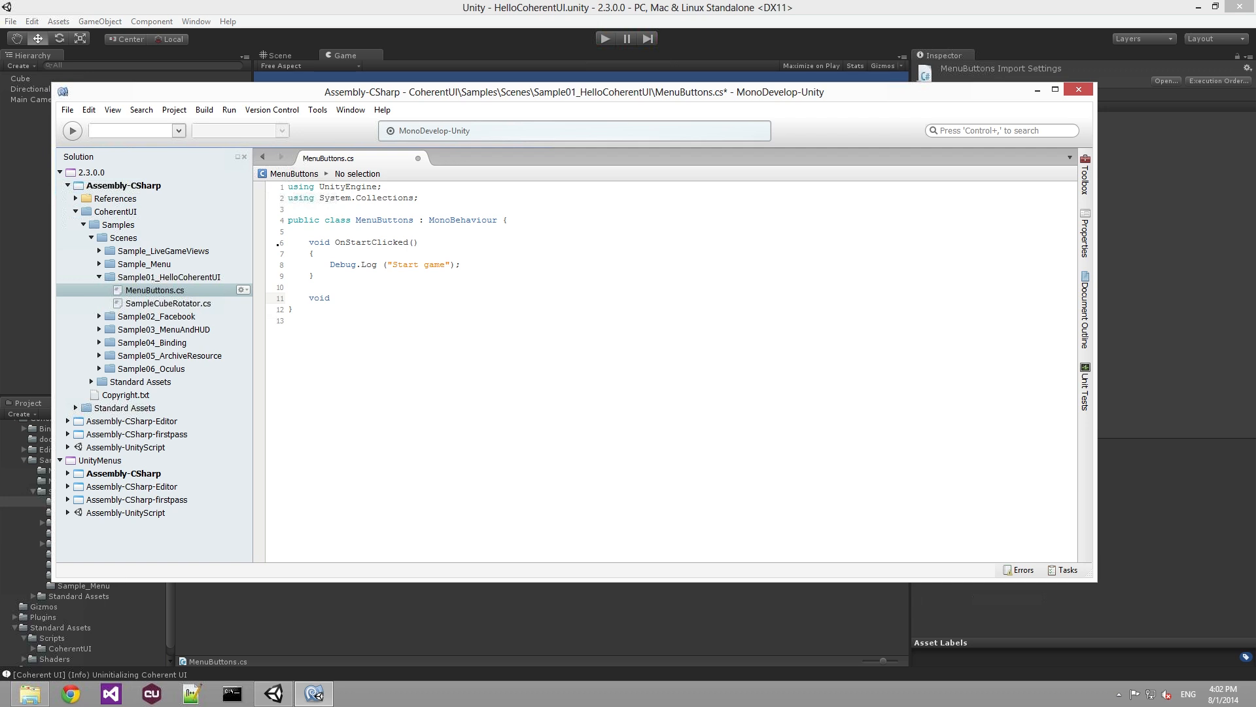
text(OnQuit)
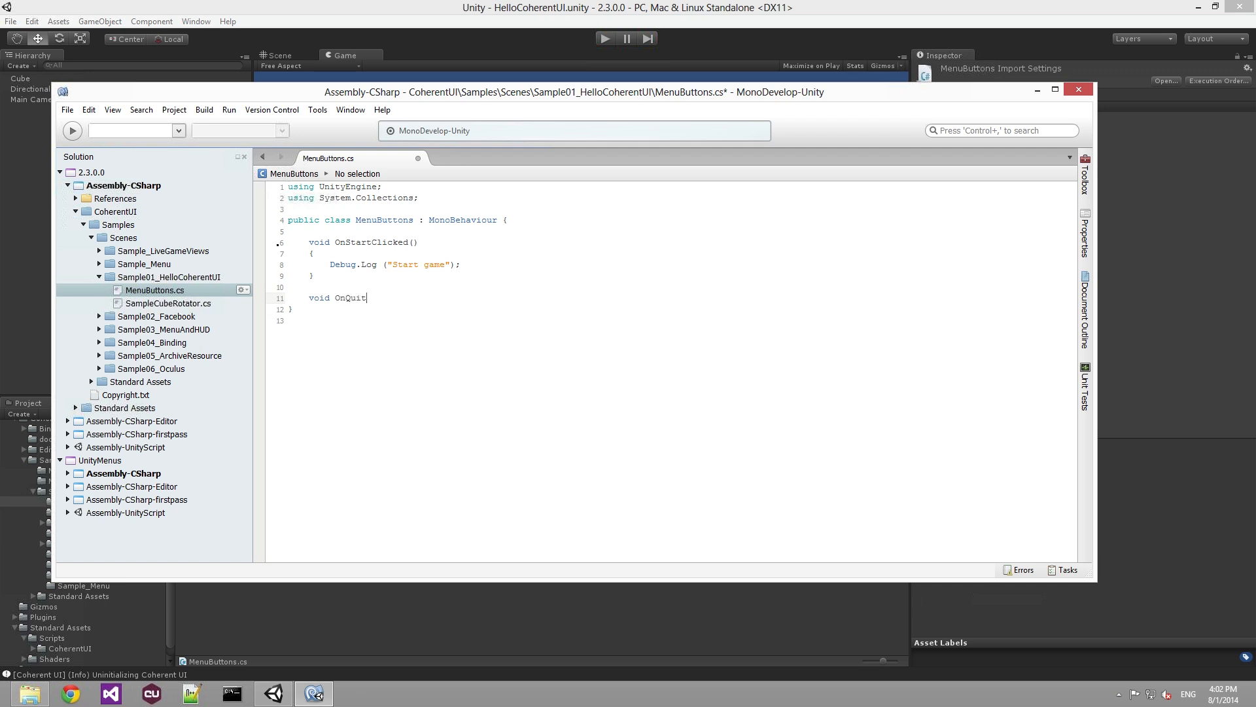
text(Button())
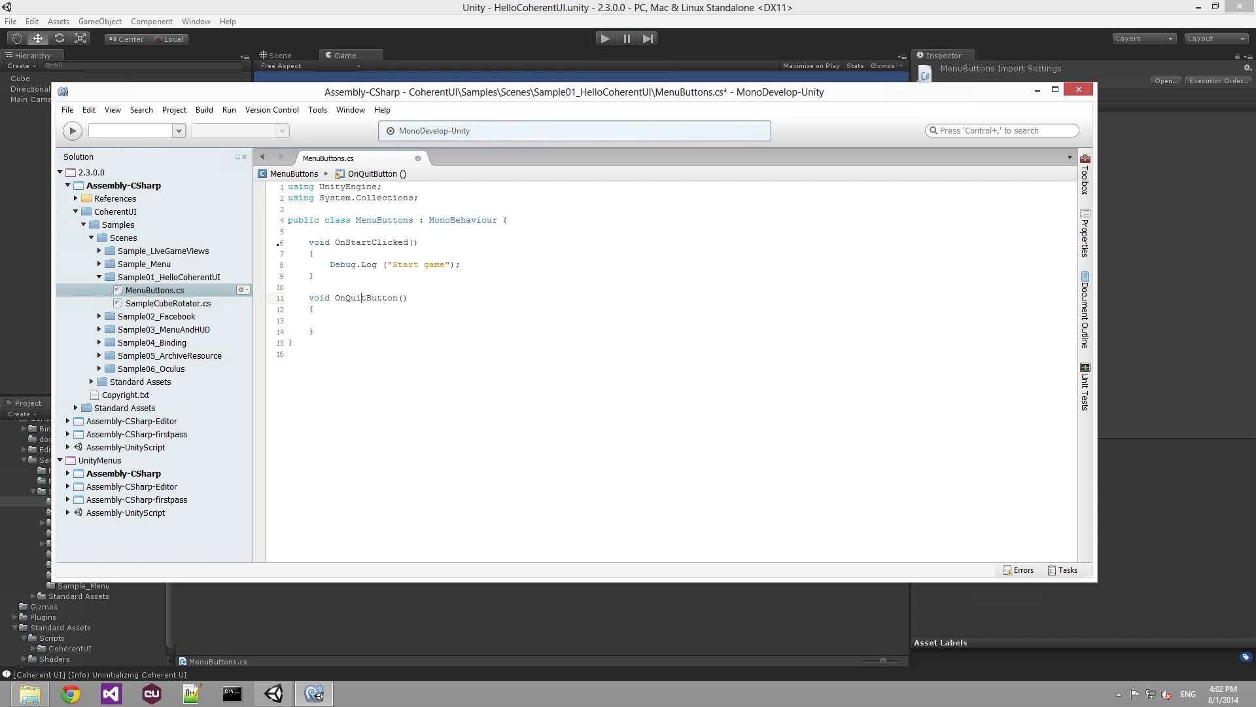
text(Clicked)
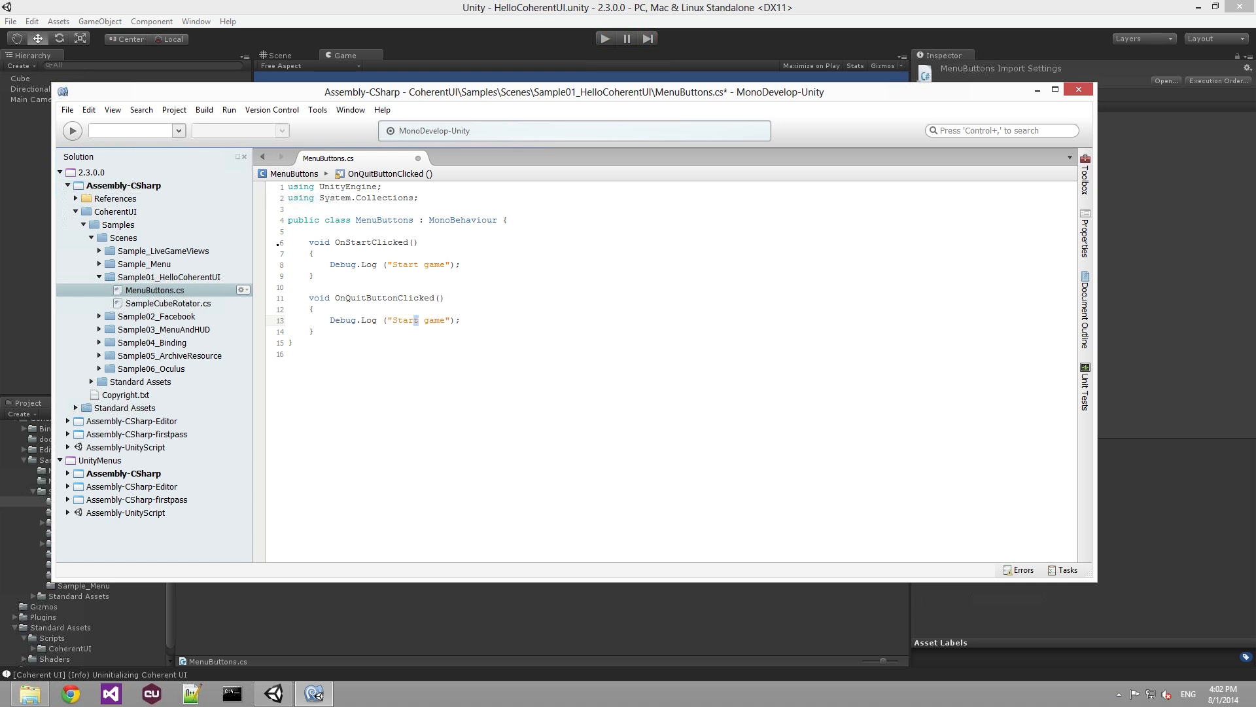
text(Quit)
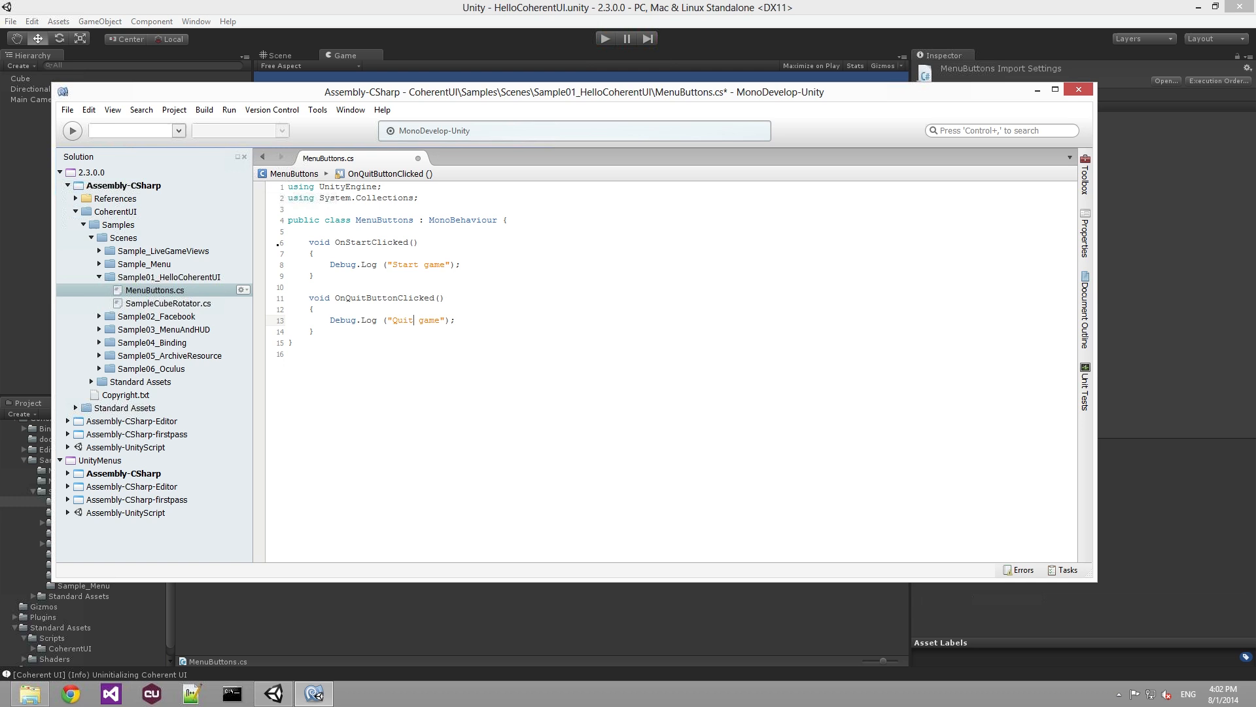
key(ctrl+s)
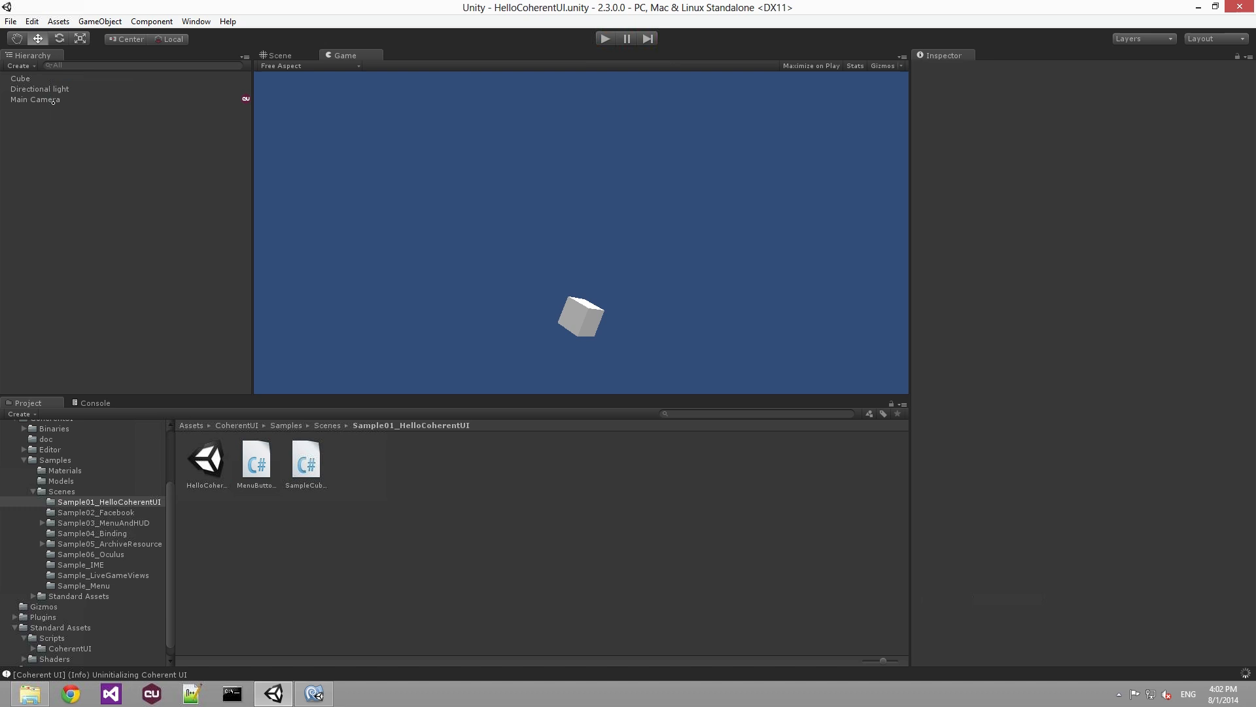
- Set New Game's click method to OnStartClicked with Is Message, and Quit's to OnQuitButtonClicked
click(35, 98)
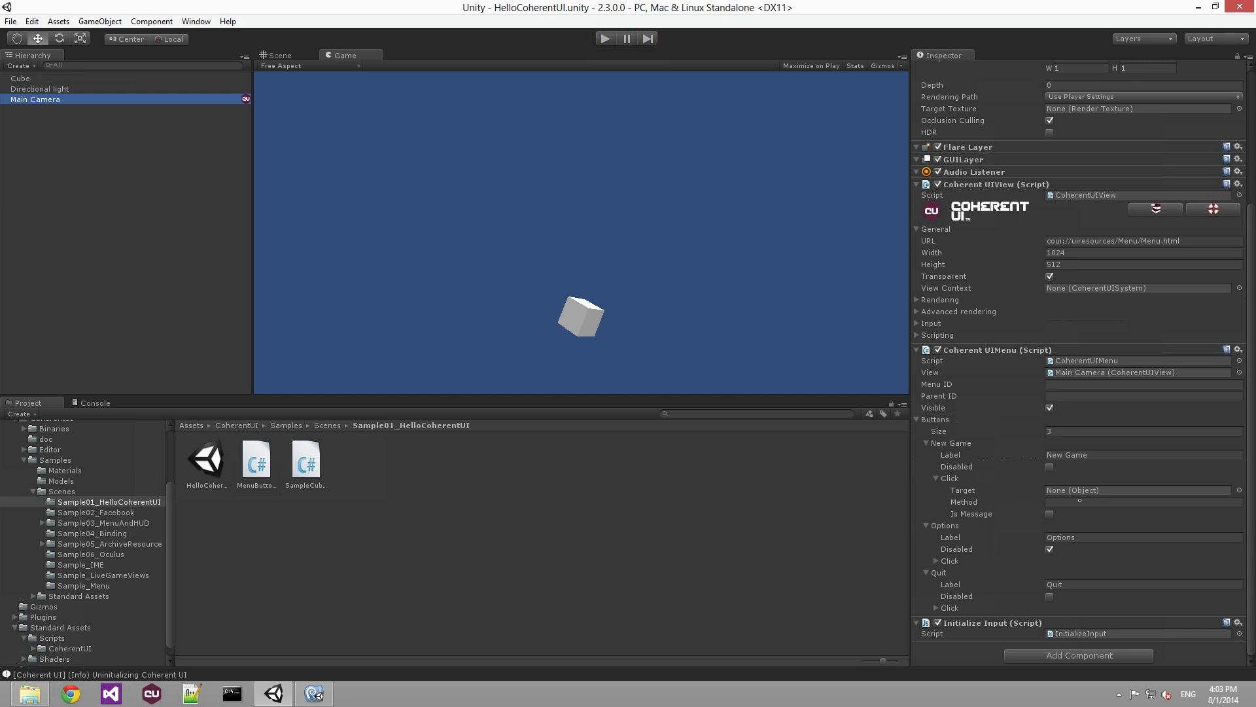
click(1141, 502)
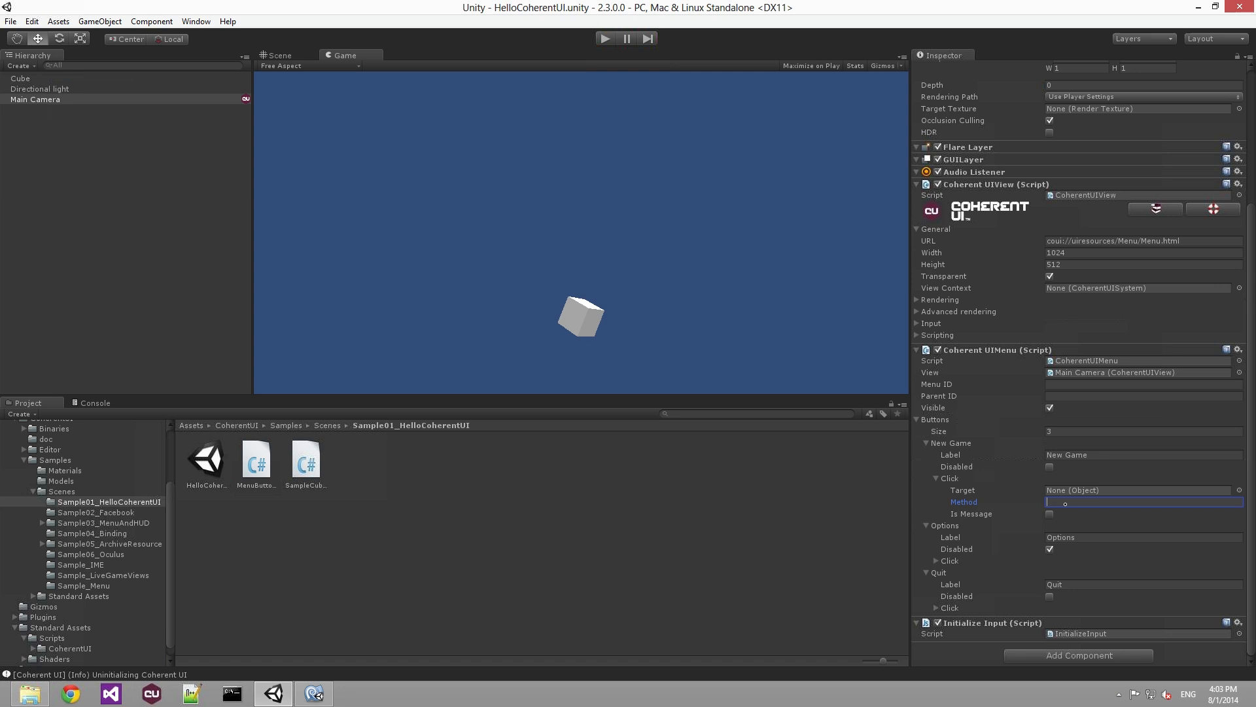
click(314, 692)
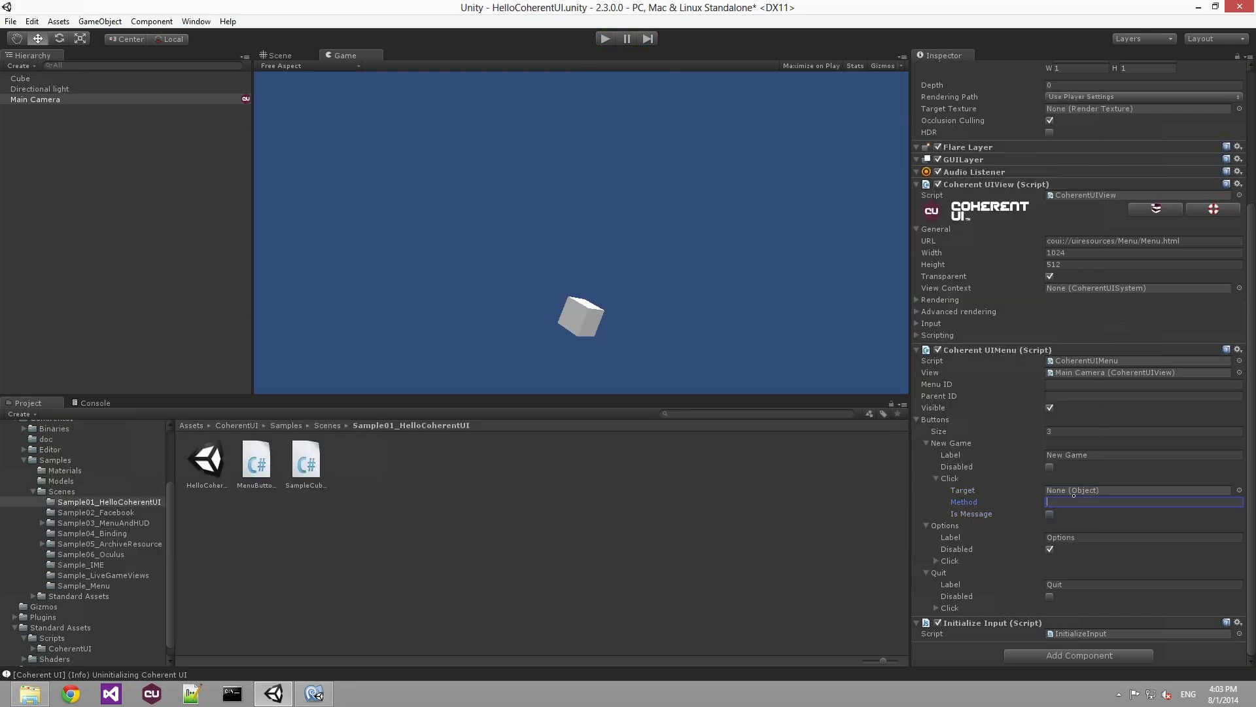
text(OnStart)
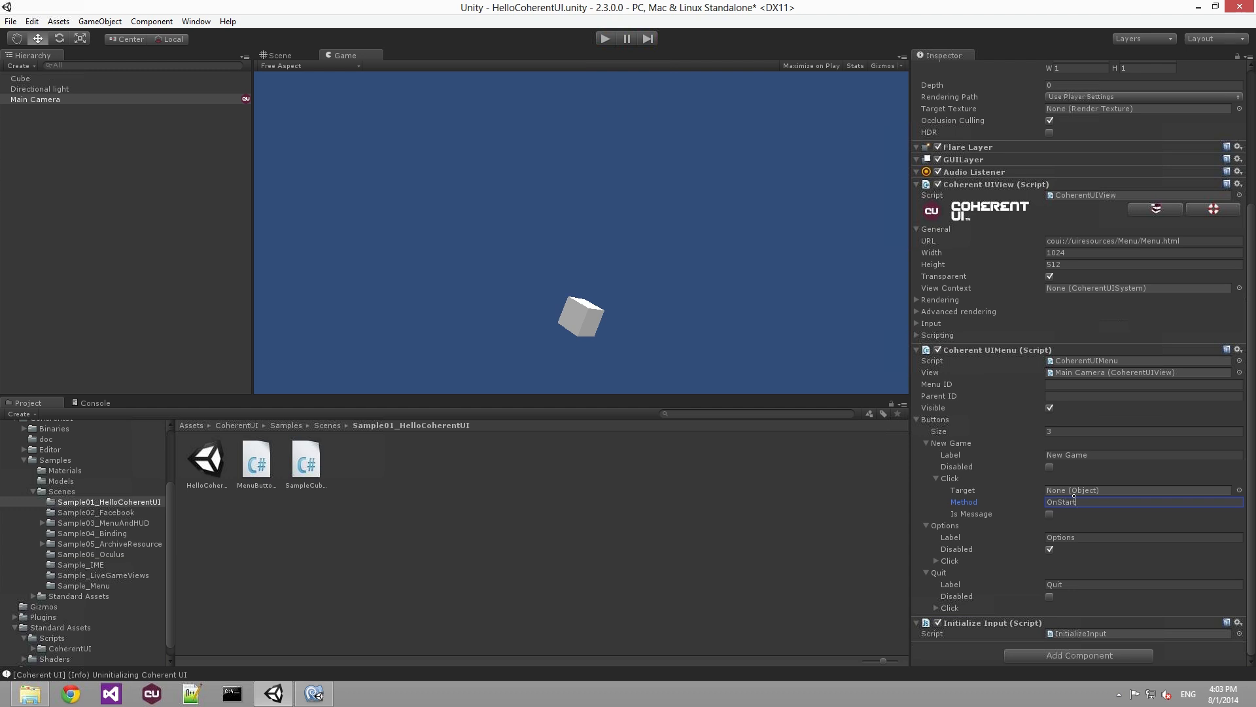
text(Clicked)
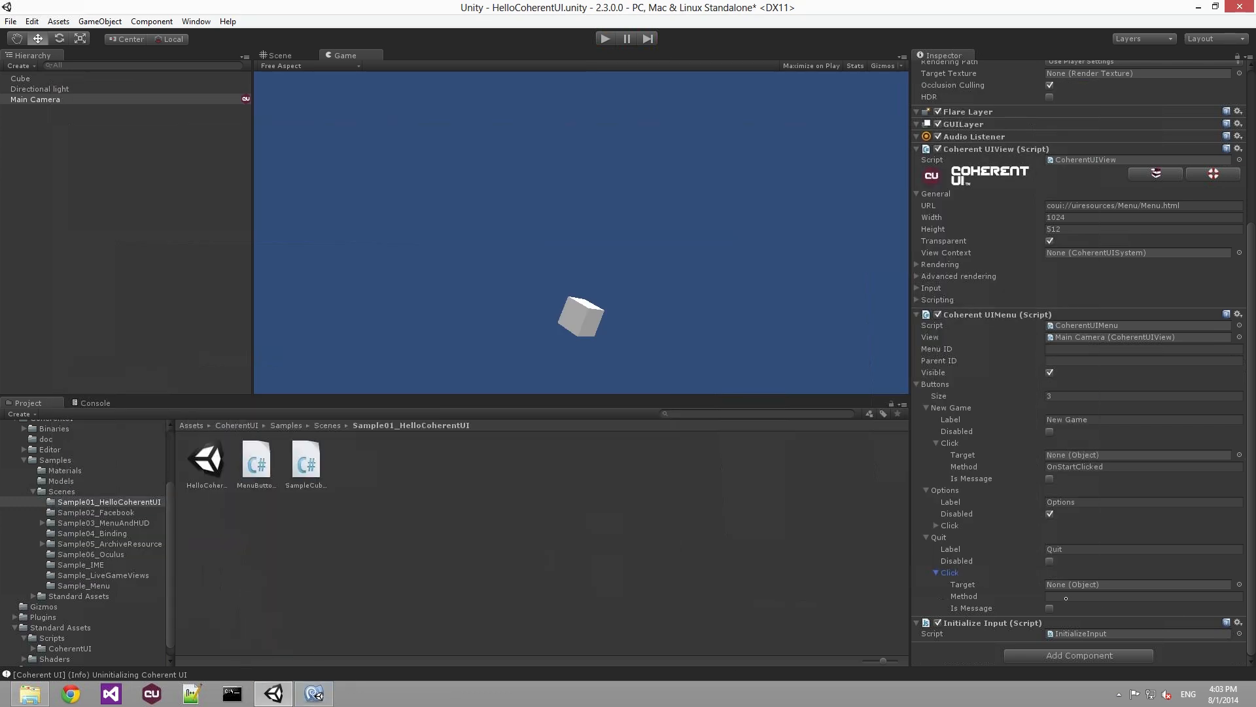
text(OnQuitButtonCli)
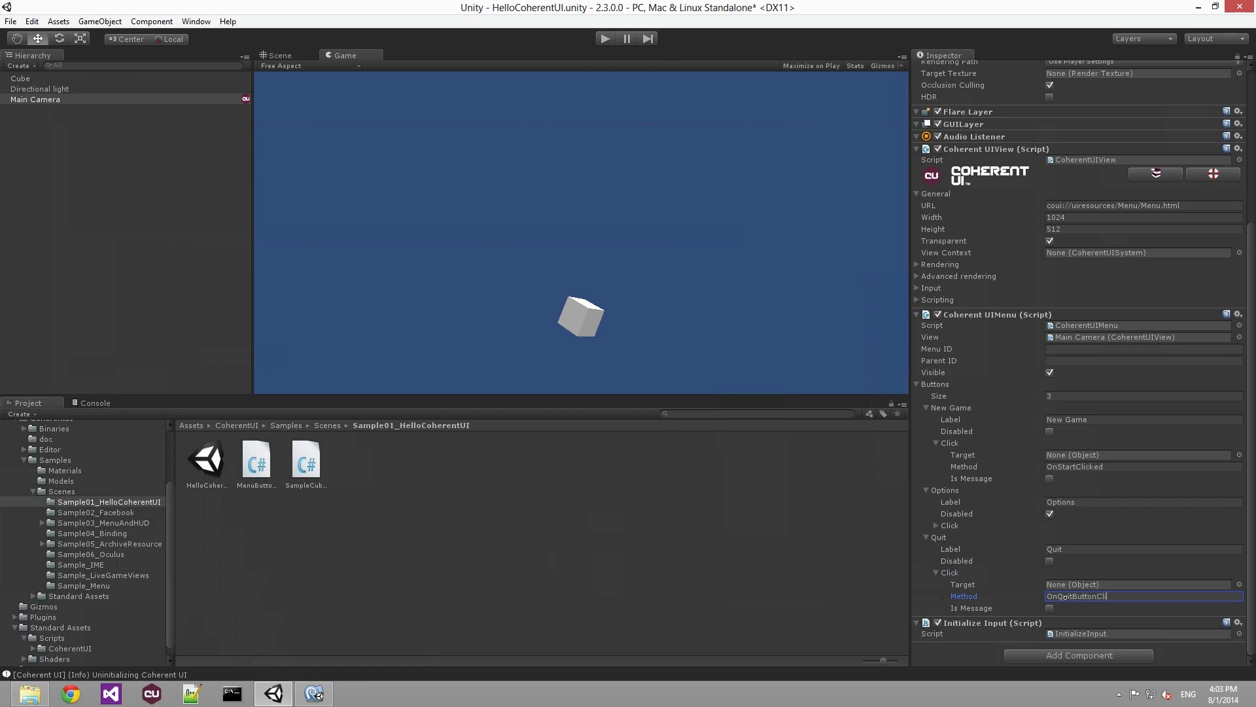
text(cked)
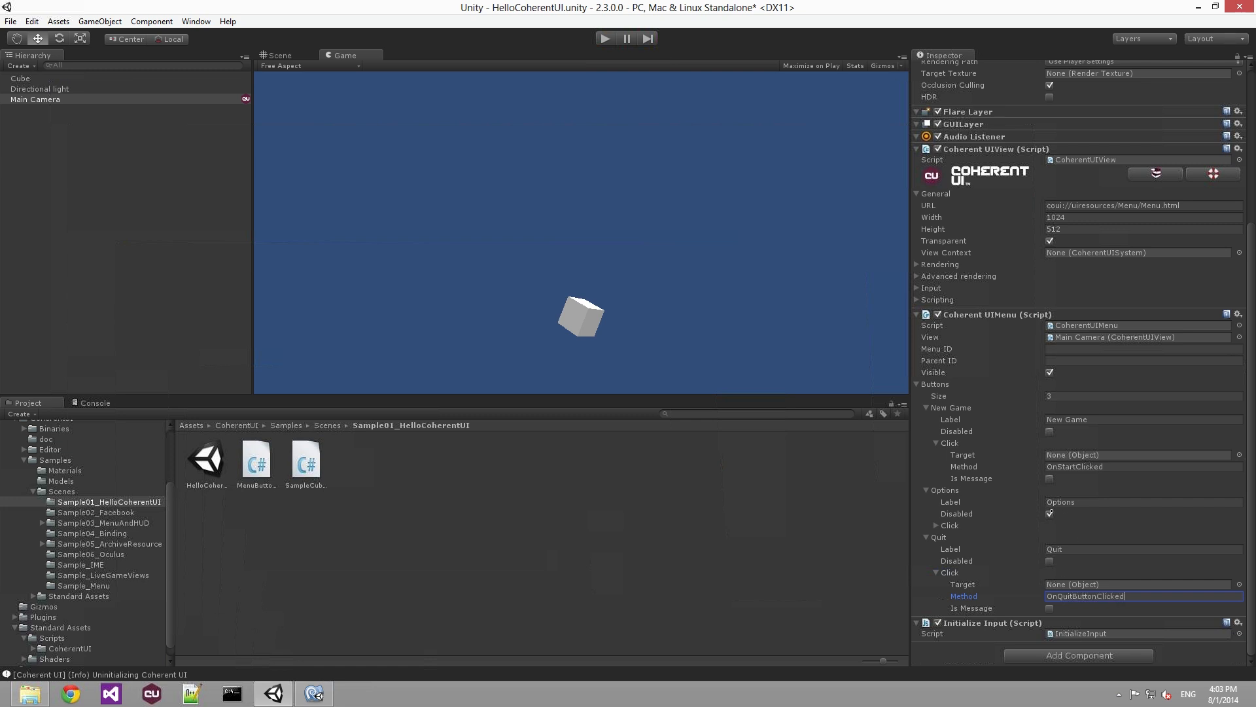
click(1049, 478)
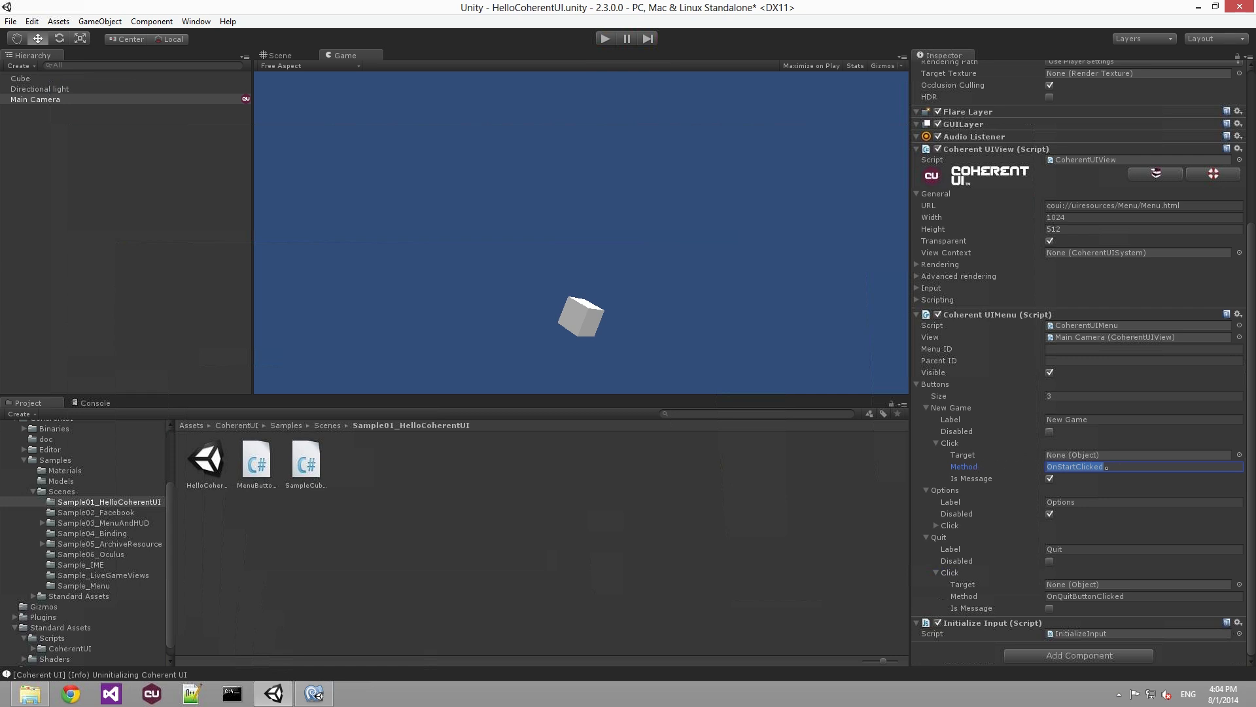
- Tick Is Message for Quit's click and add the Menu Buttons script to Main Camera
click(1141, 454)
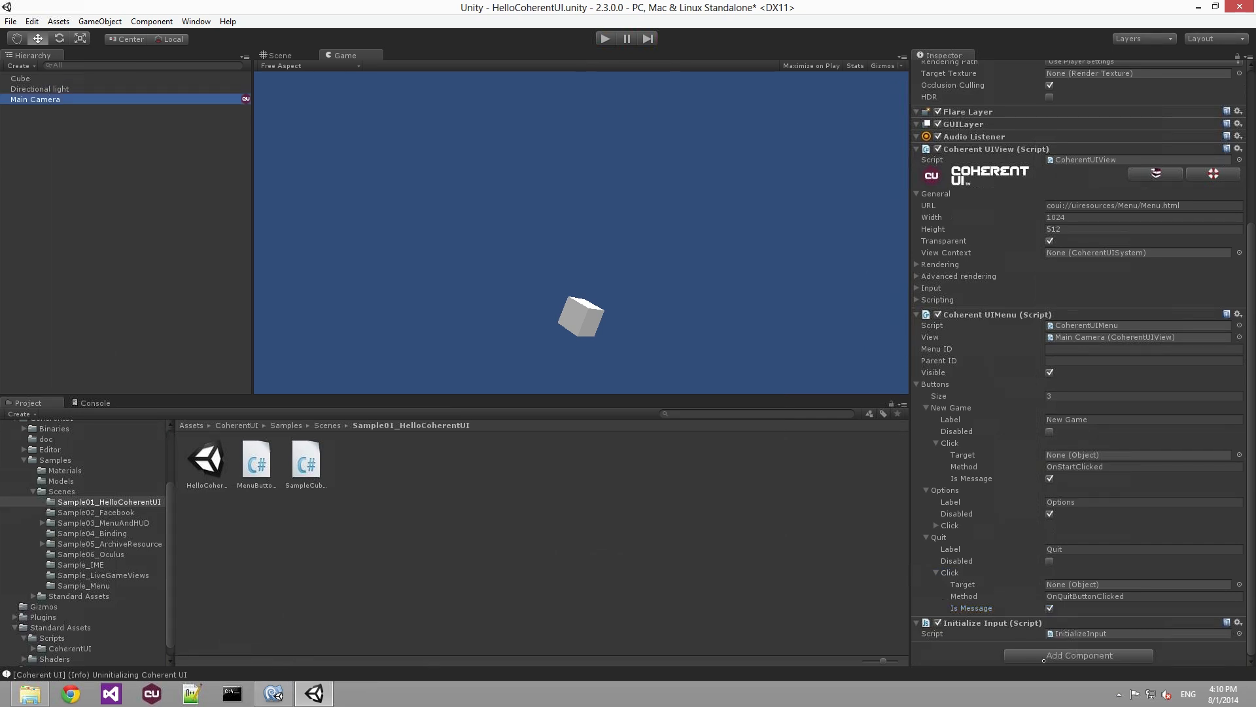
click(255, 457)
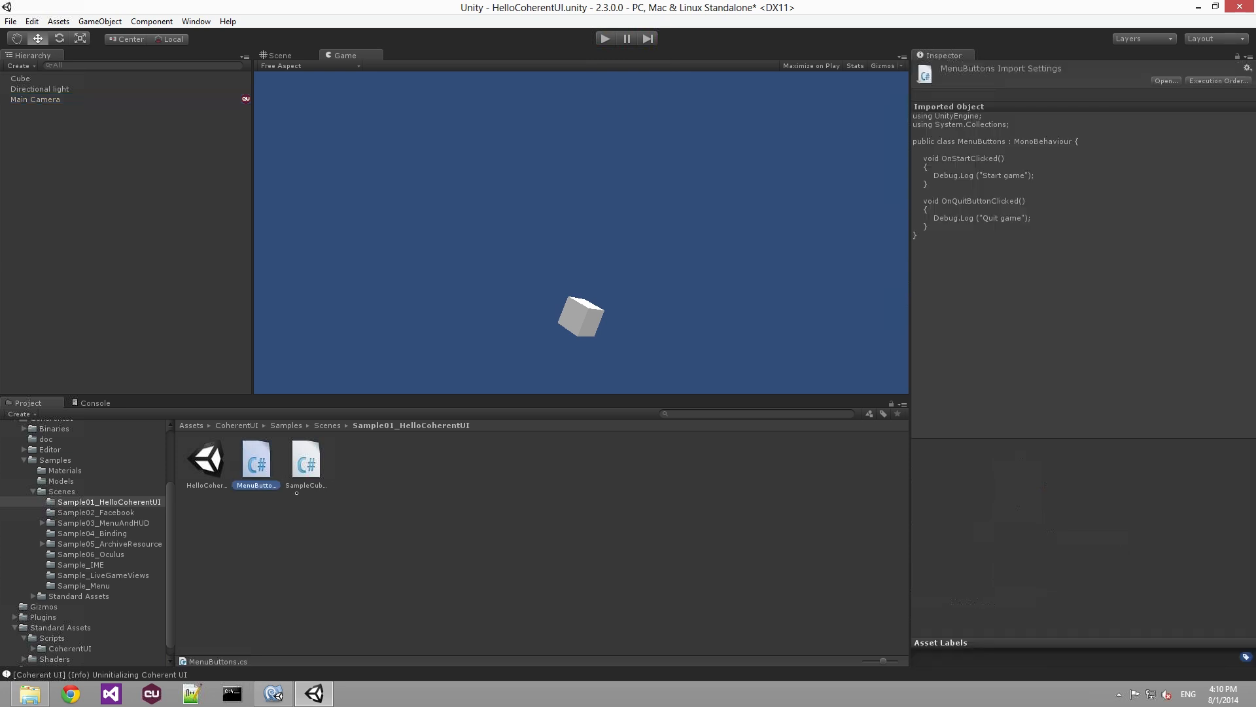
click(36, 99)
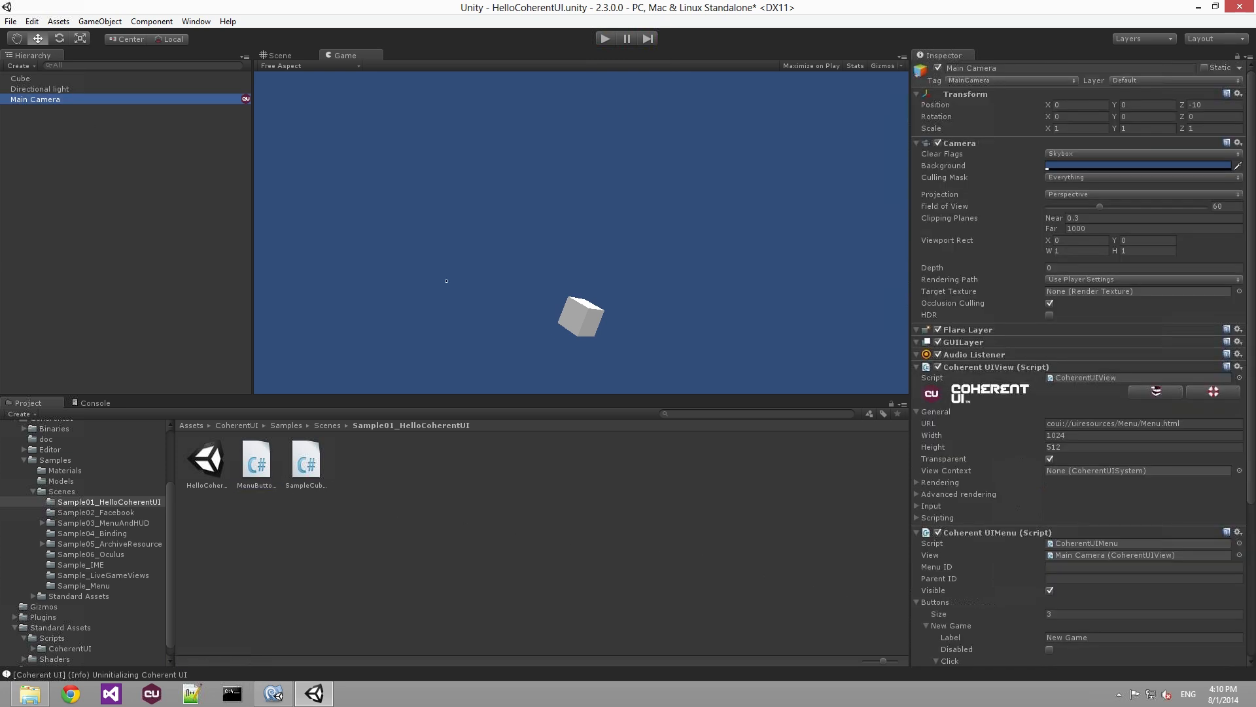
scroll(down, 3)
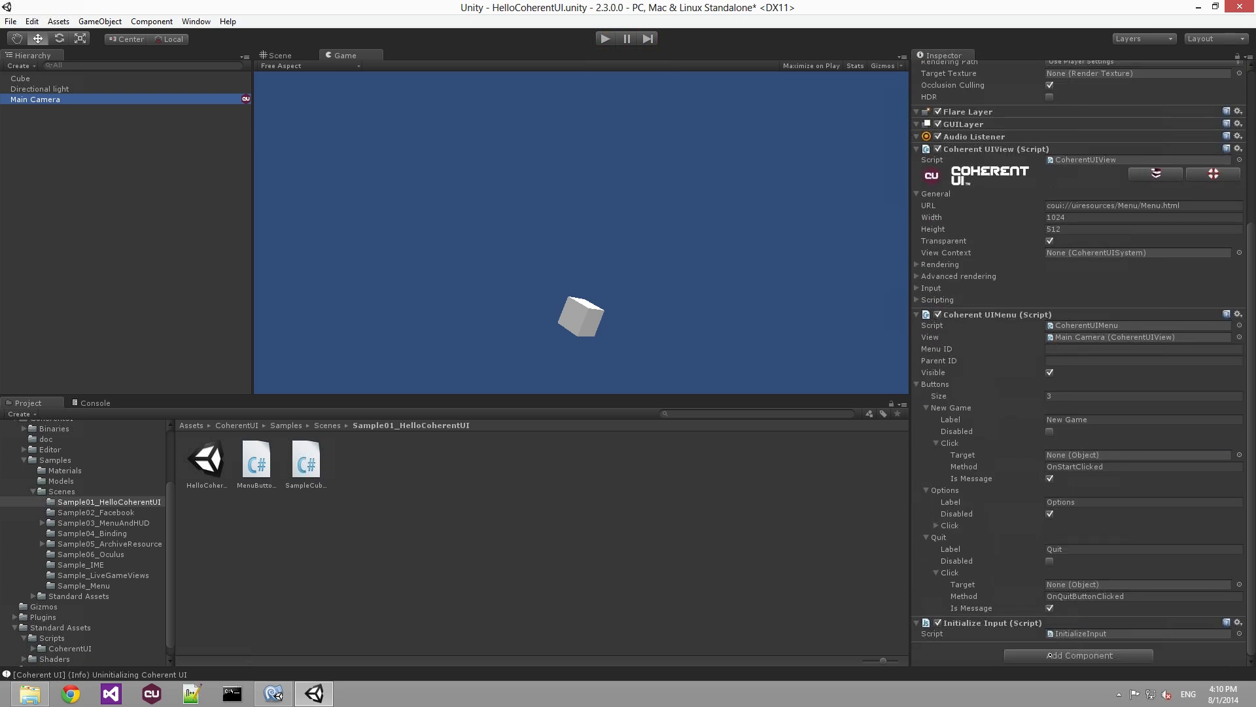
text(menu)
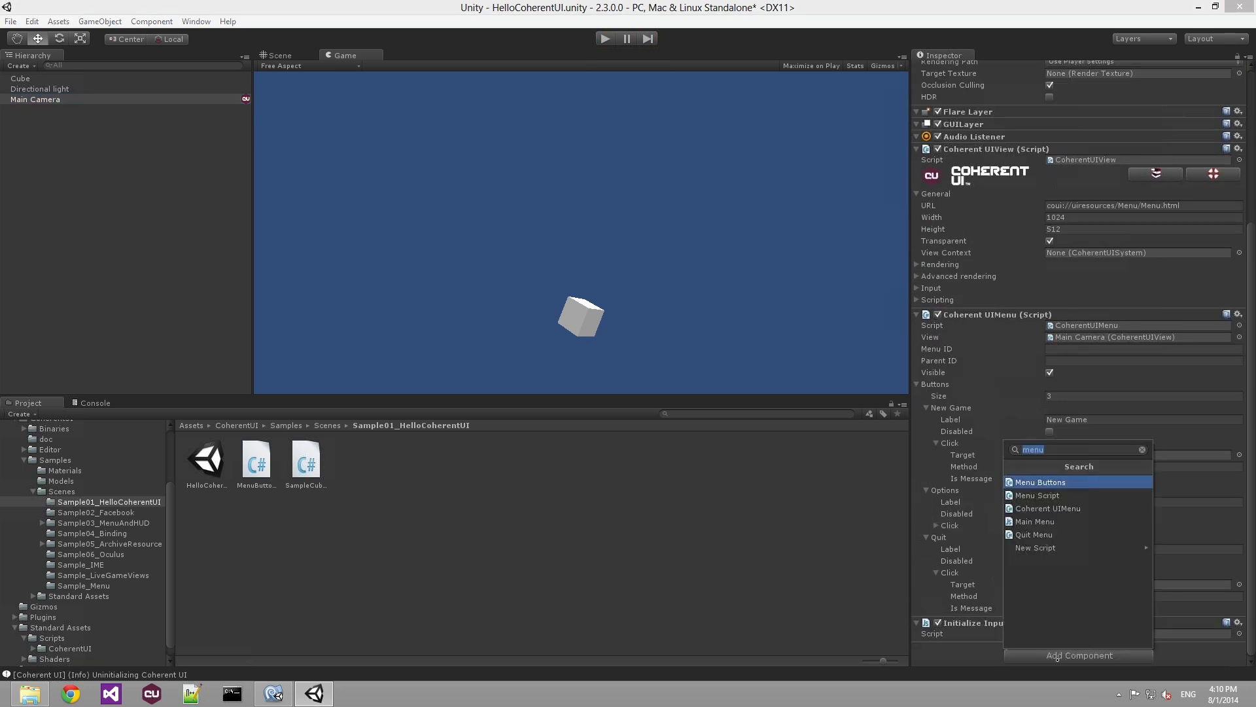
click(1040, 481)
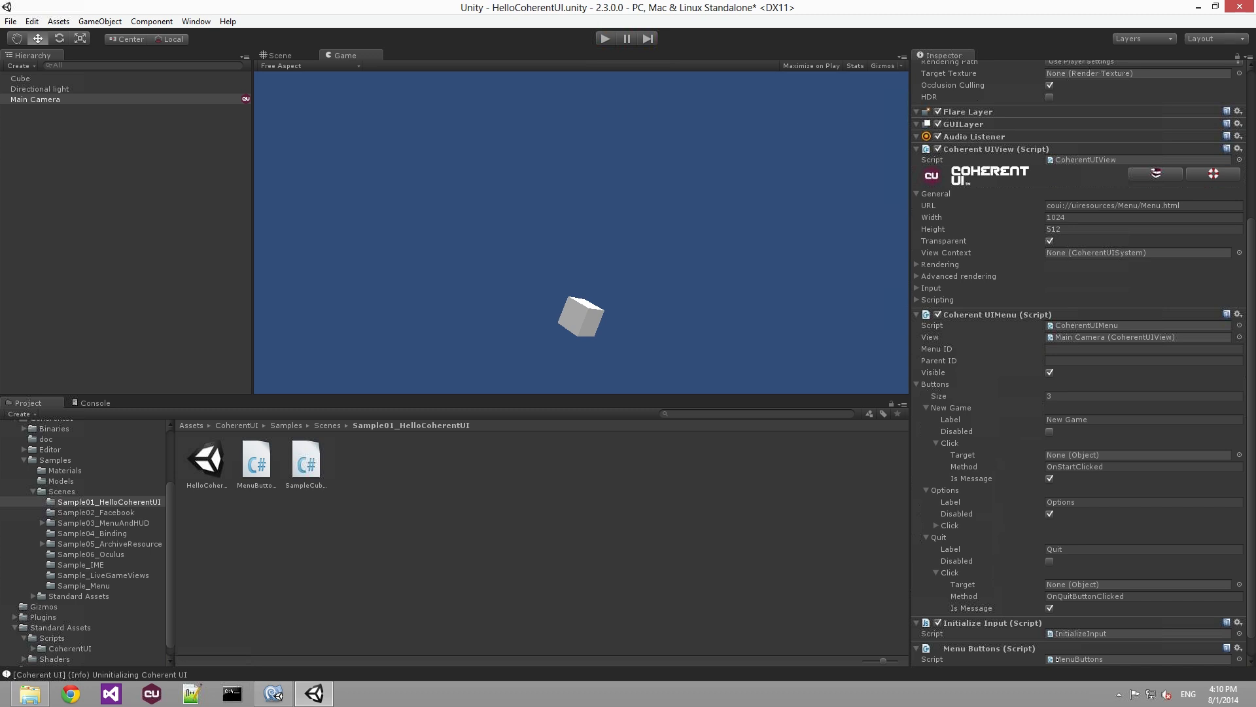
scroll(down, 3)
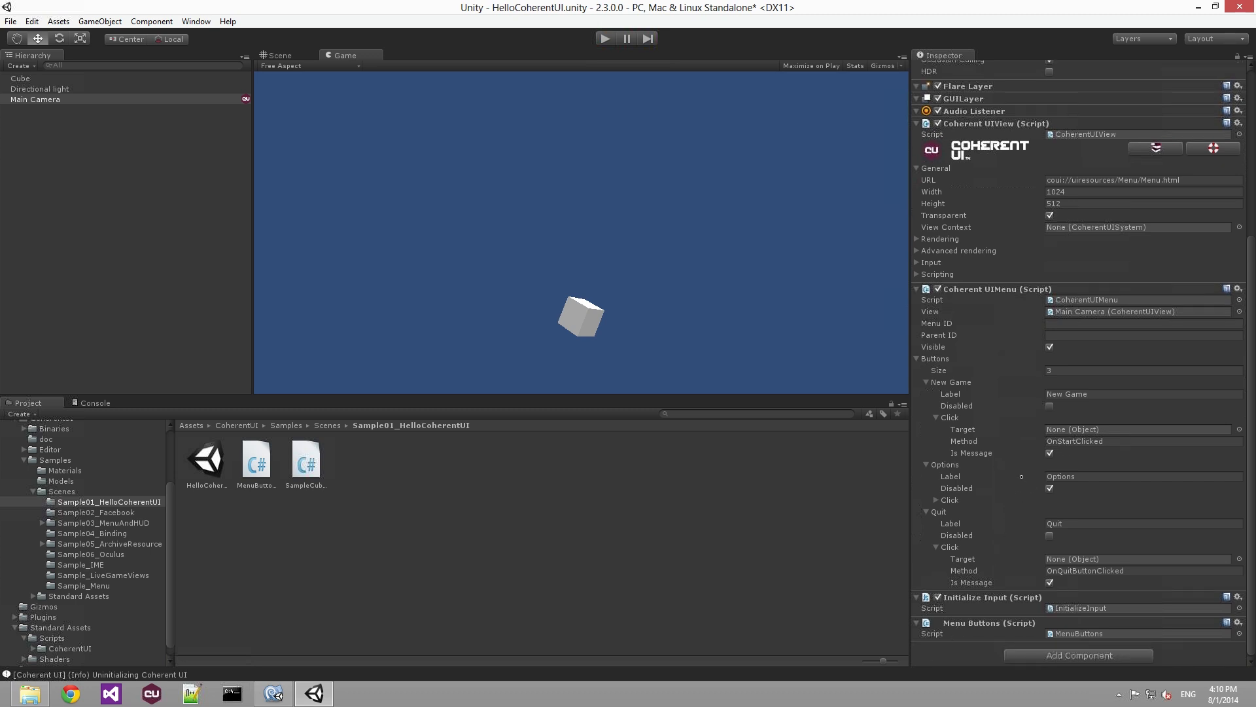
click(1142, 440)
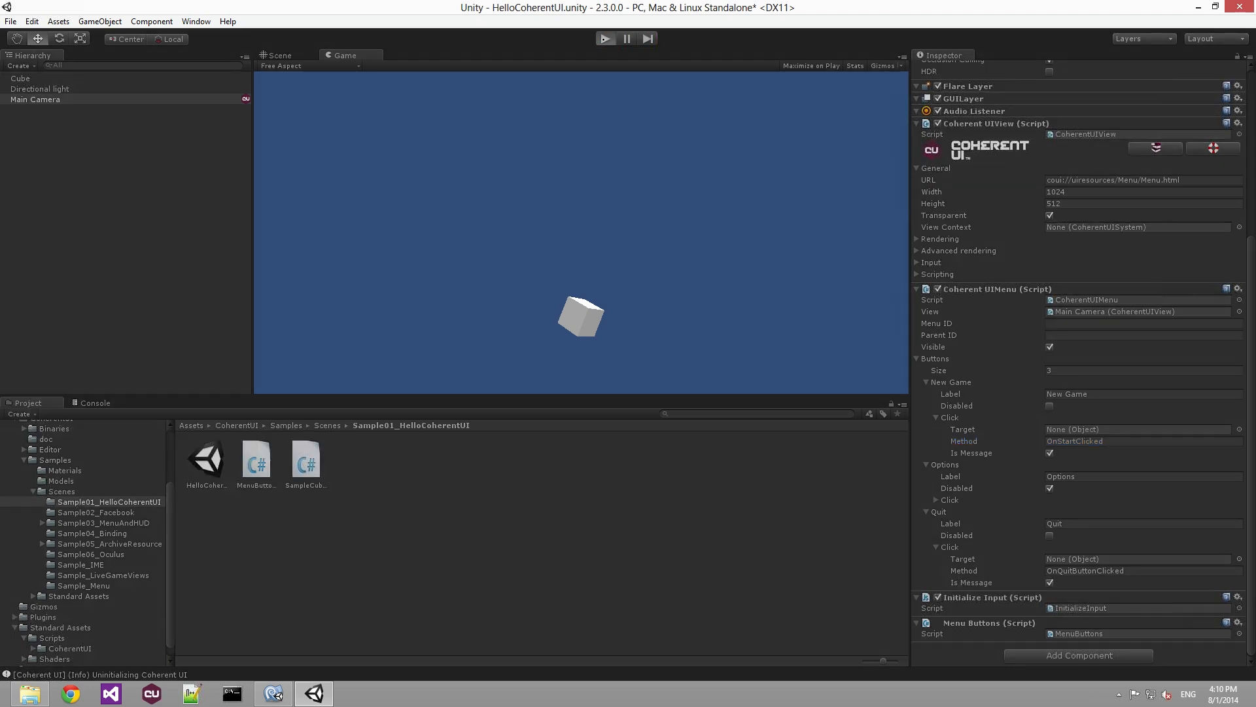
- Play the scene and click New Game to log 'Start game' in the Console
click(604, 39)
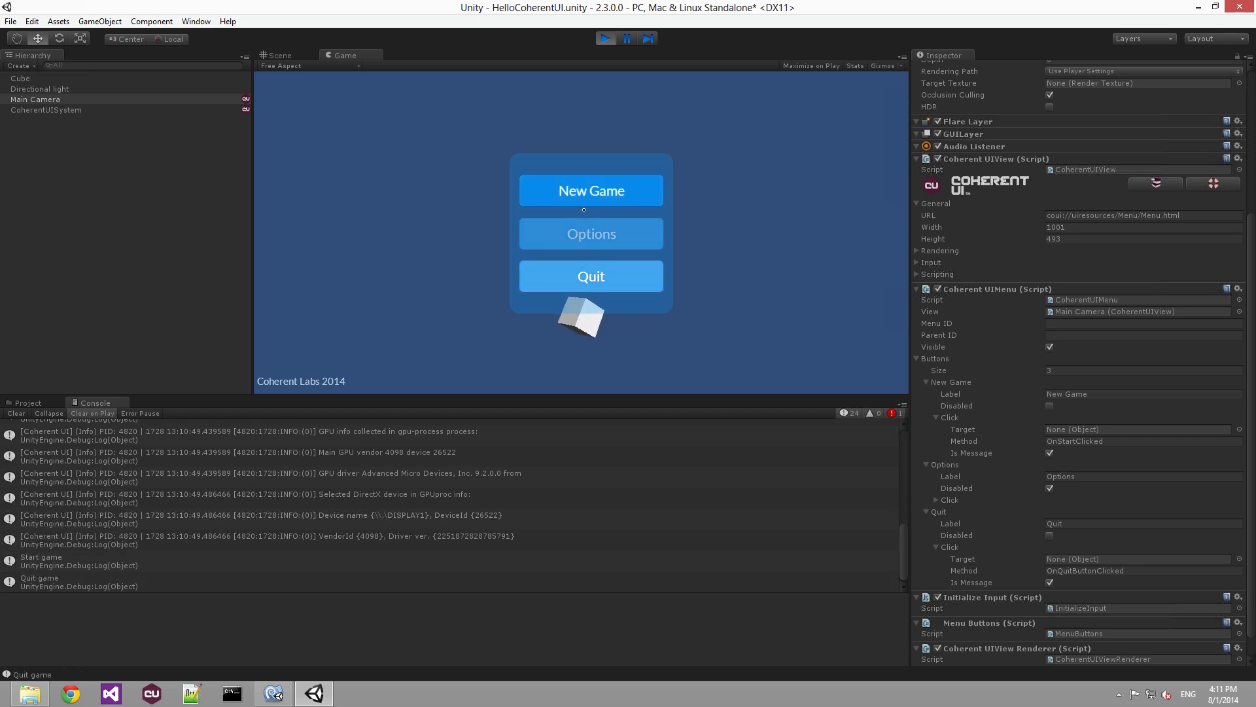
click(590, 190)
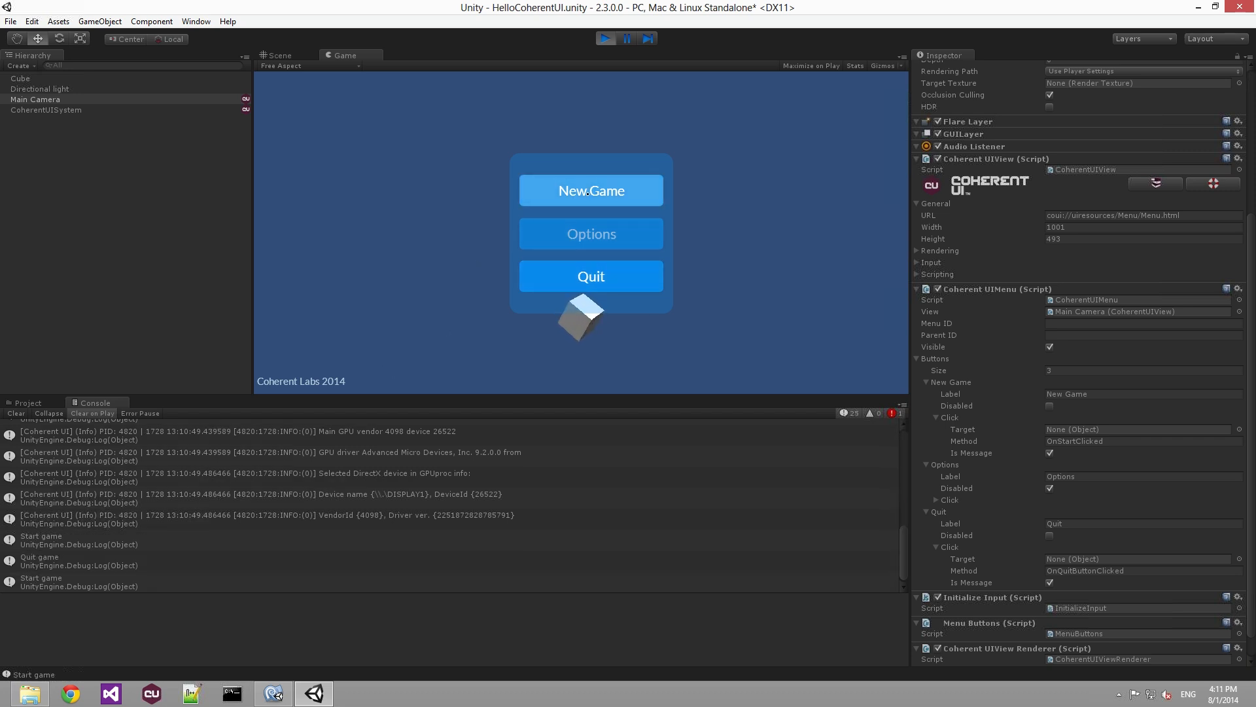